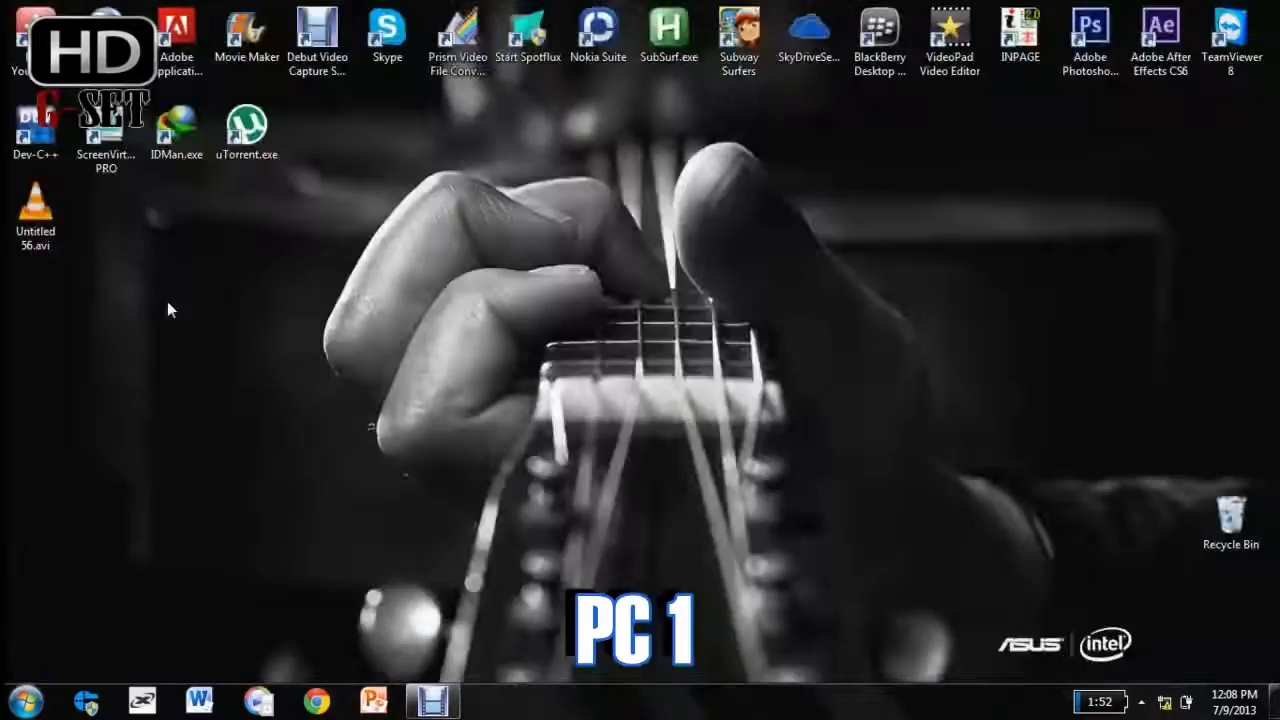
pyautogui.moveTo(240, 335)
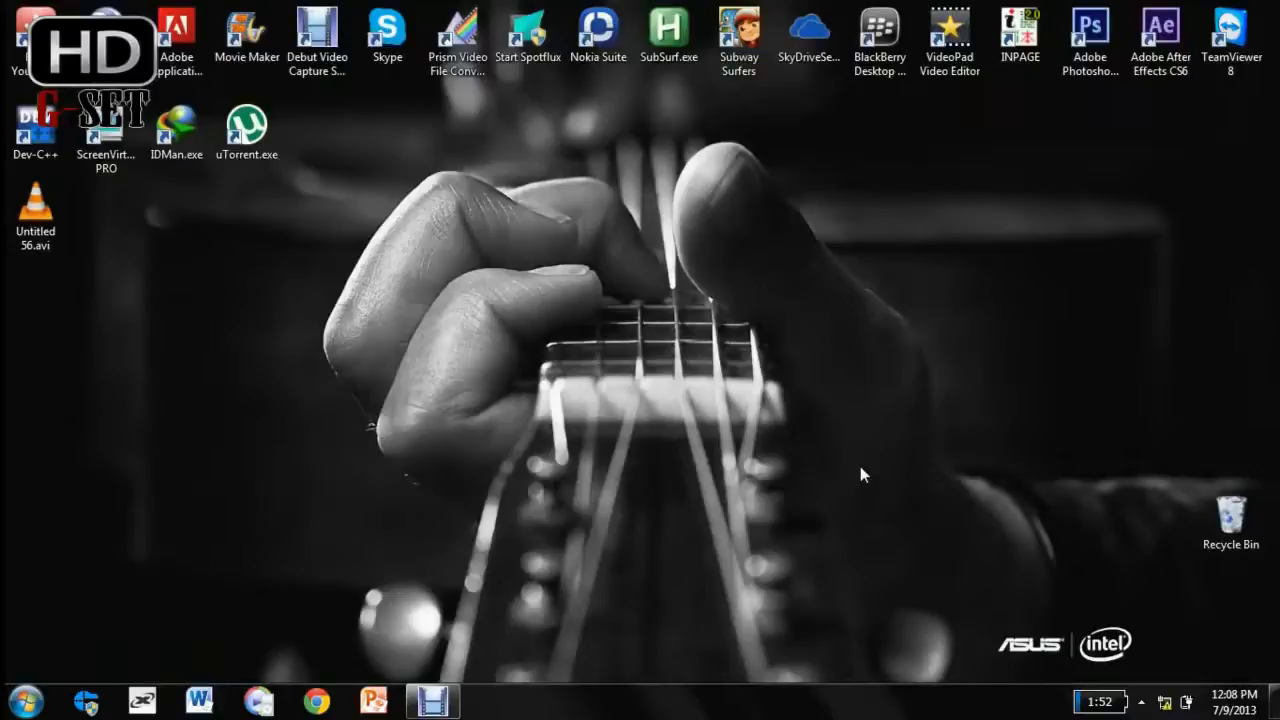
pyautogui.moveTo(924, 474)
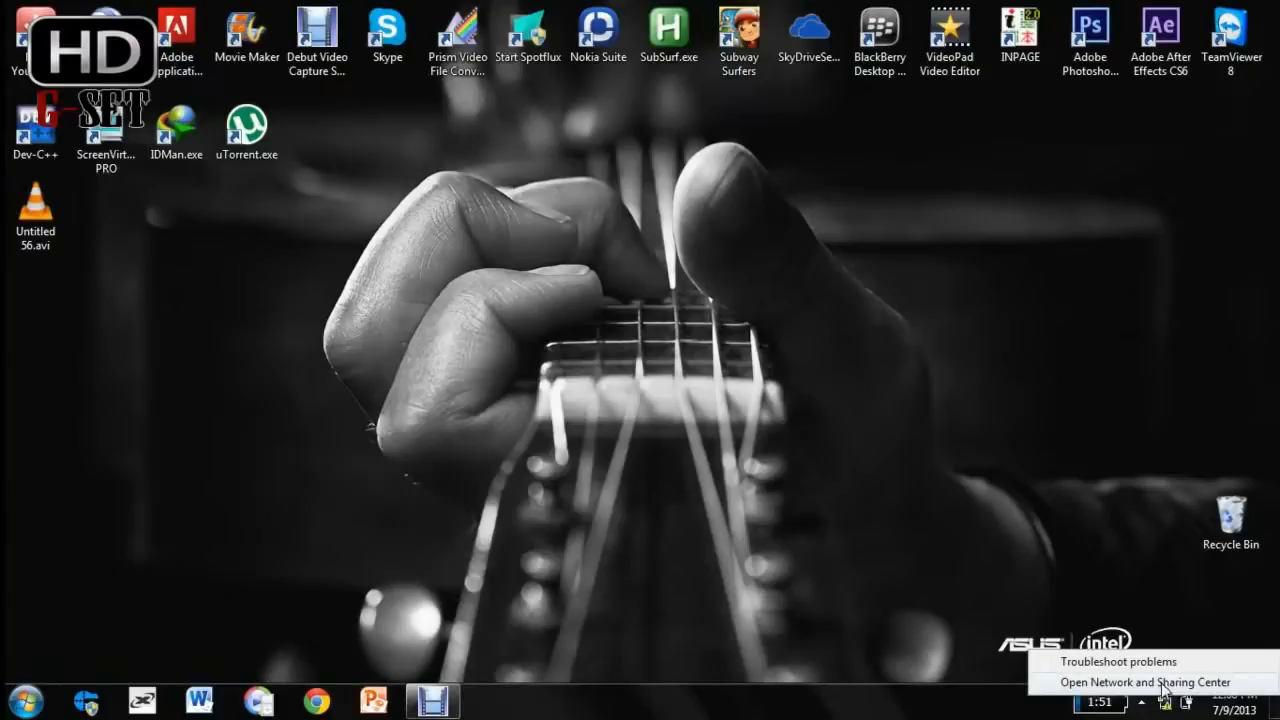
# - Switch the Local Area Connection's IPv4 to a manually entered IP address via Network and Sharing Center
pyautogui.click(1146, 682)
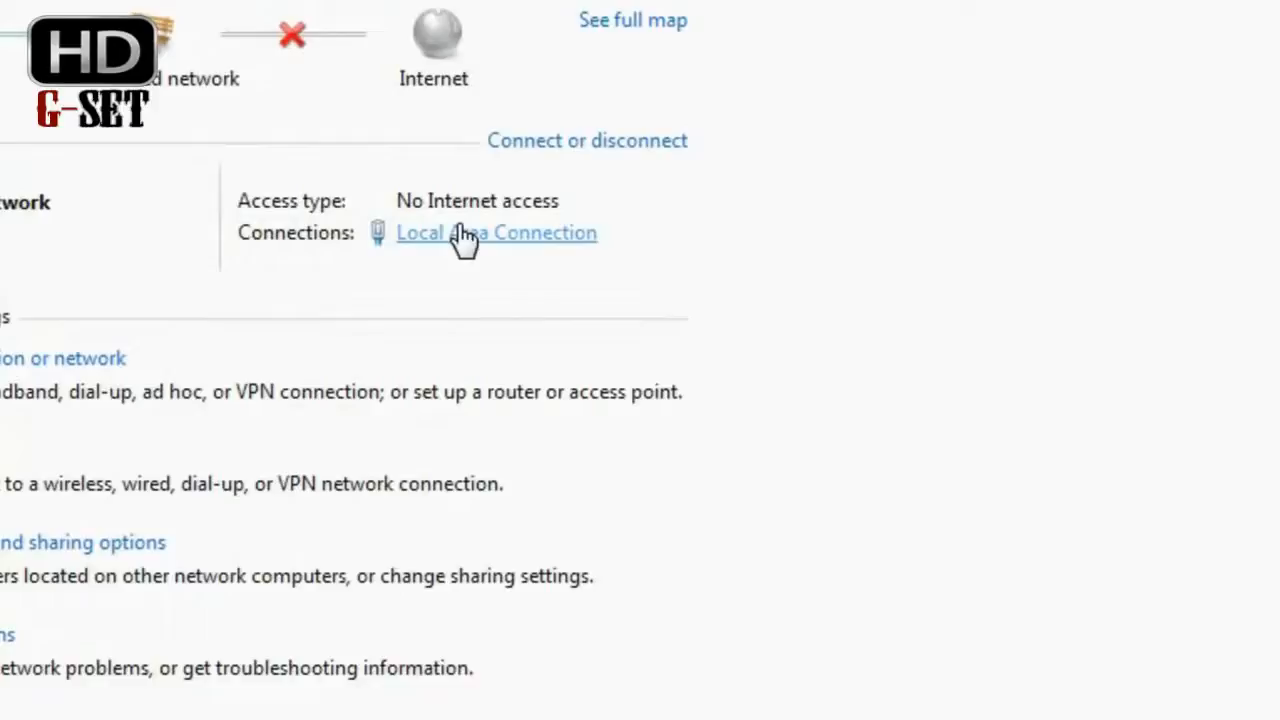
pyautogui.click(496, 232)
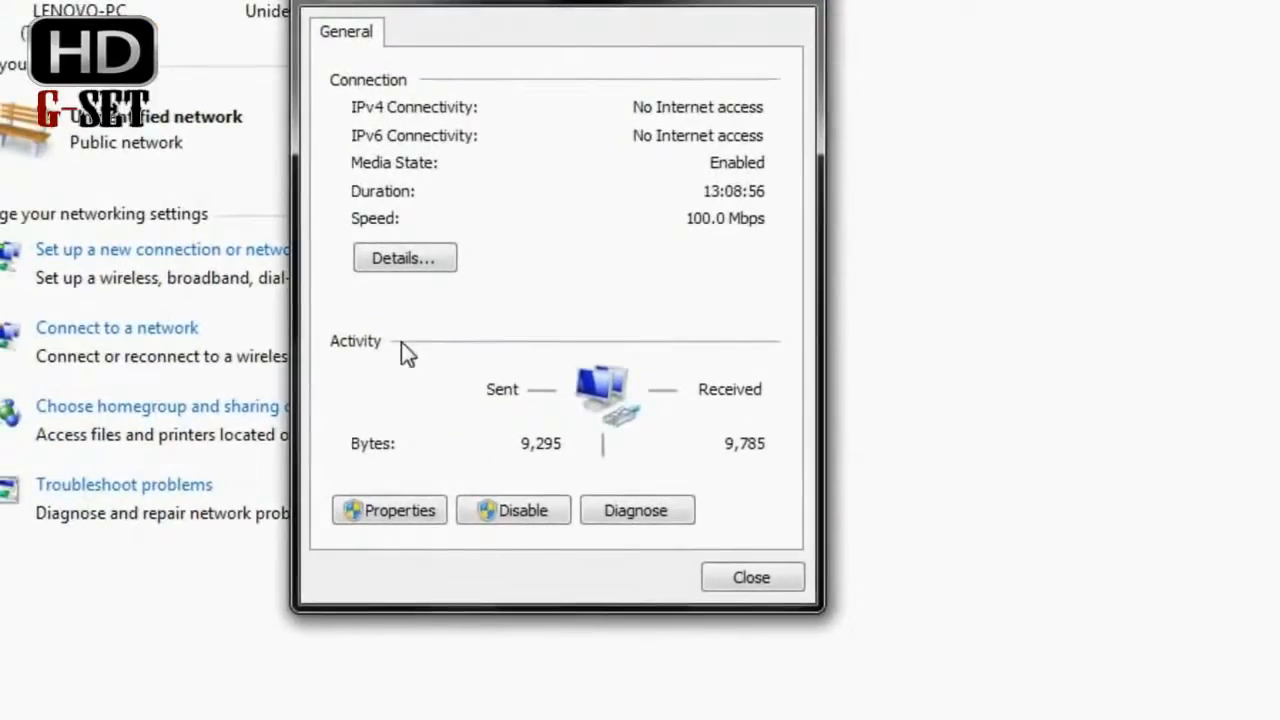
pyautogui.click(388, 510)
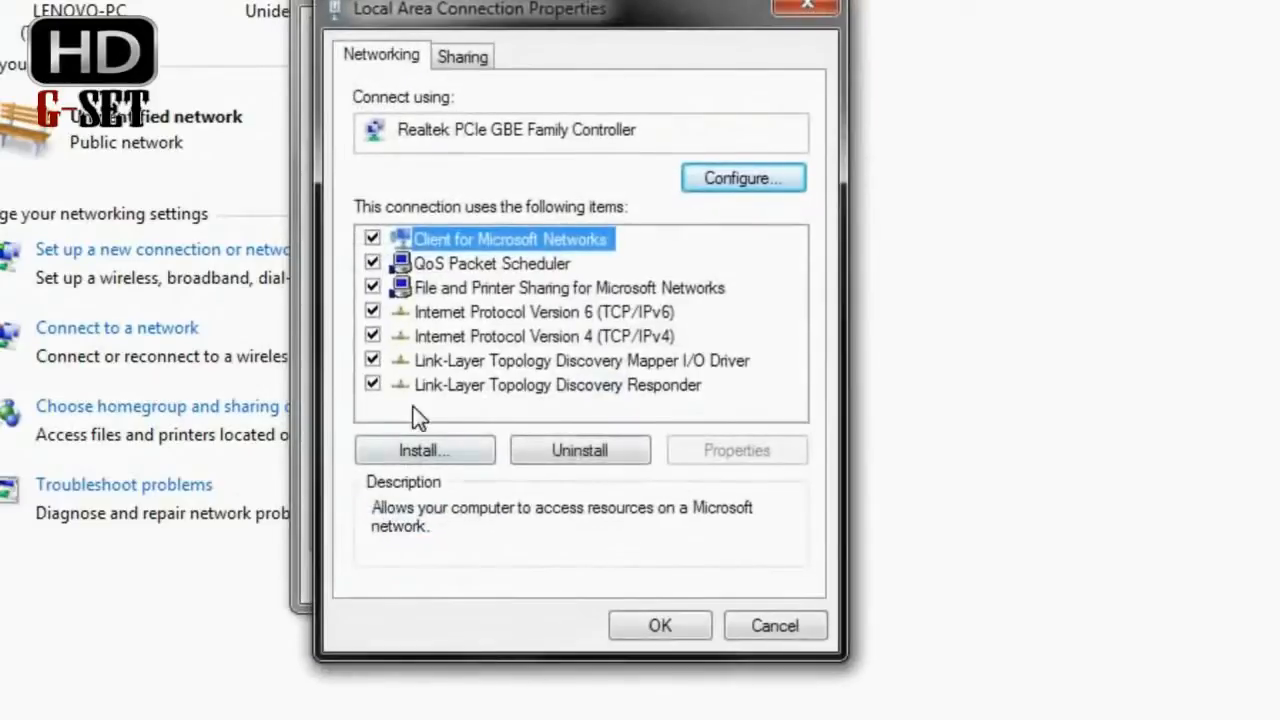
pyautogui.moveTo(425, 343)
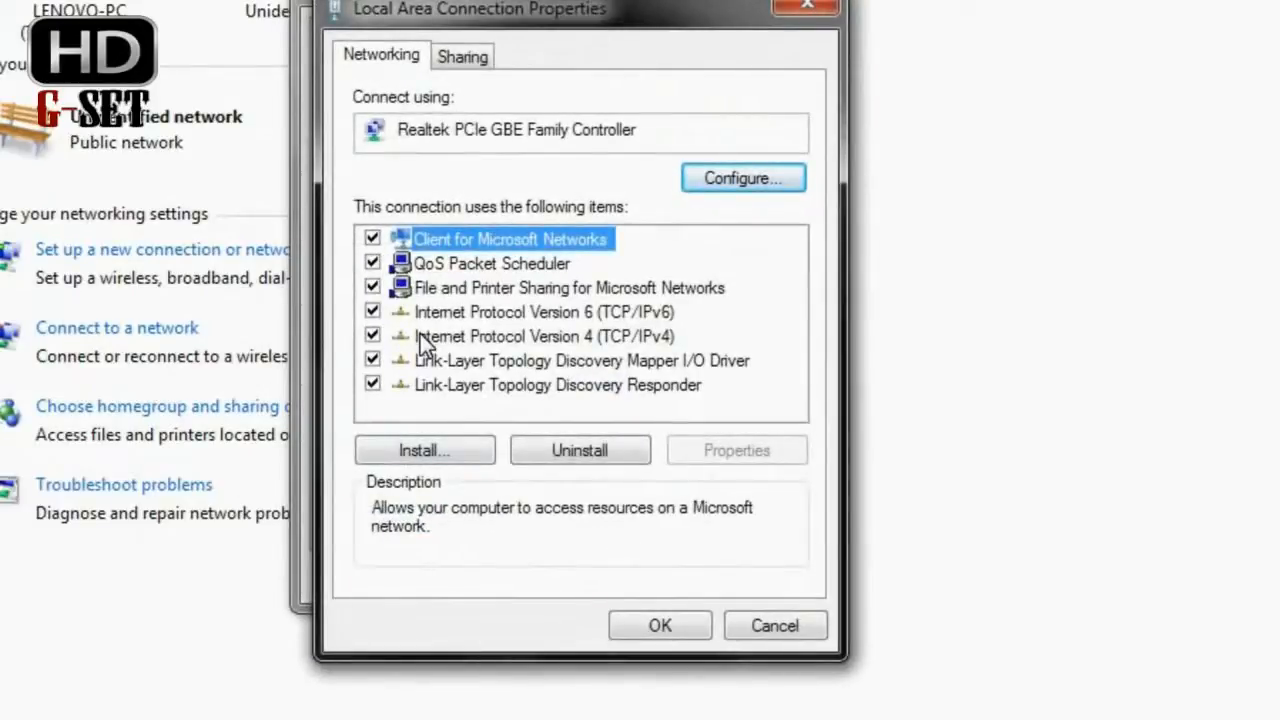
pyautogui.click(737, 450)
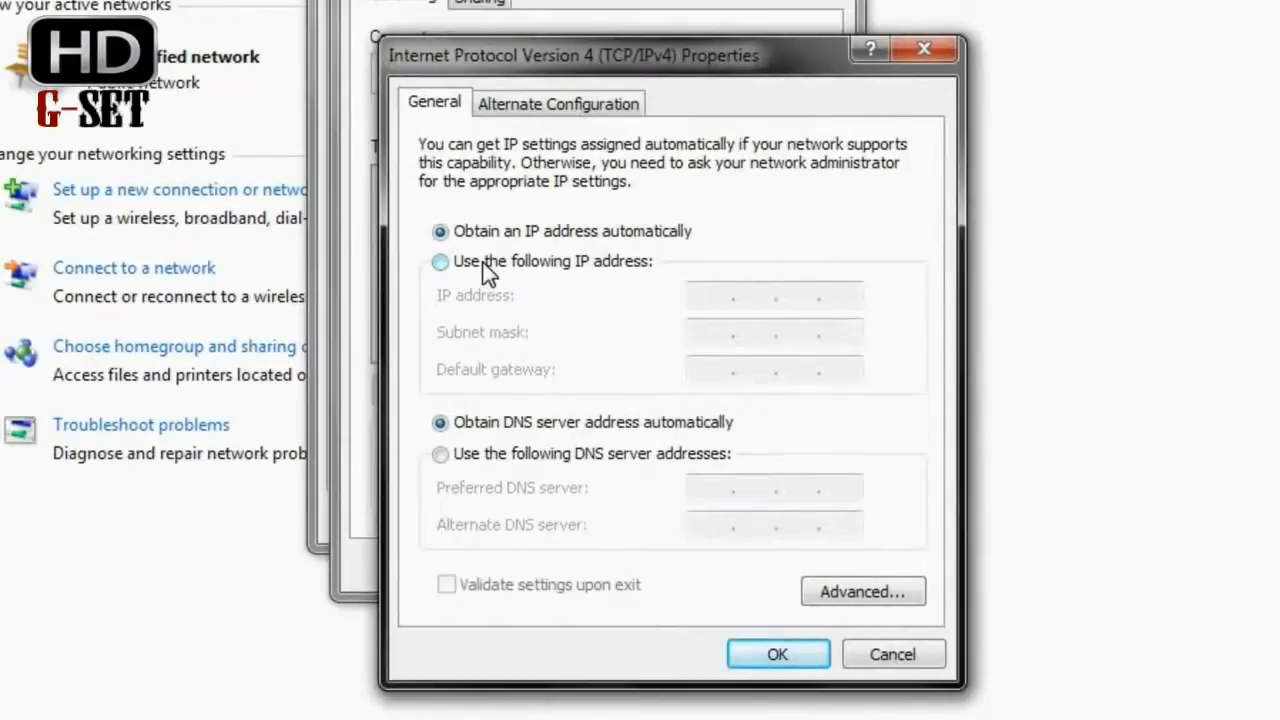
pyautogui.click(440, 261)
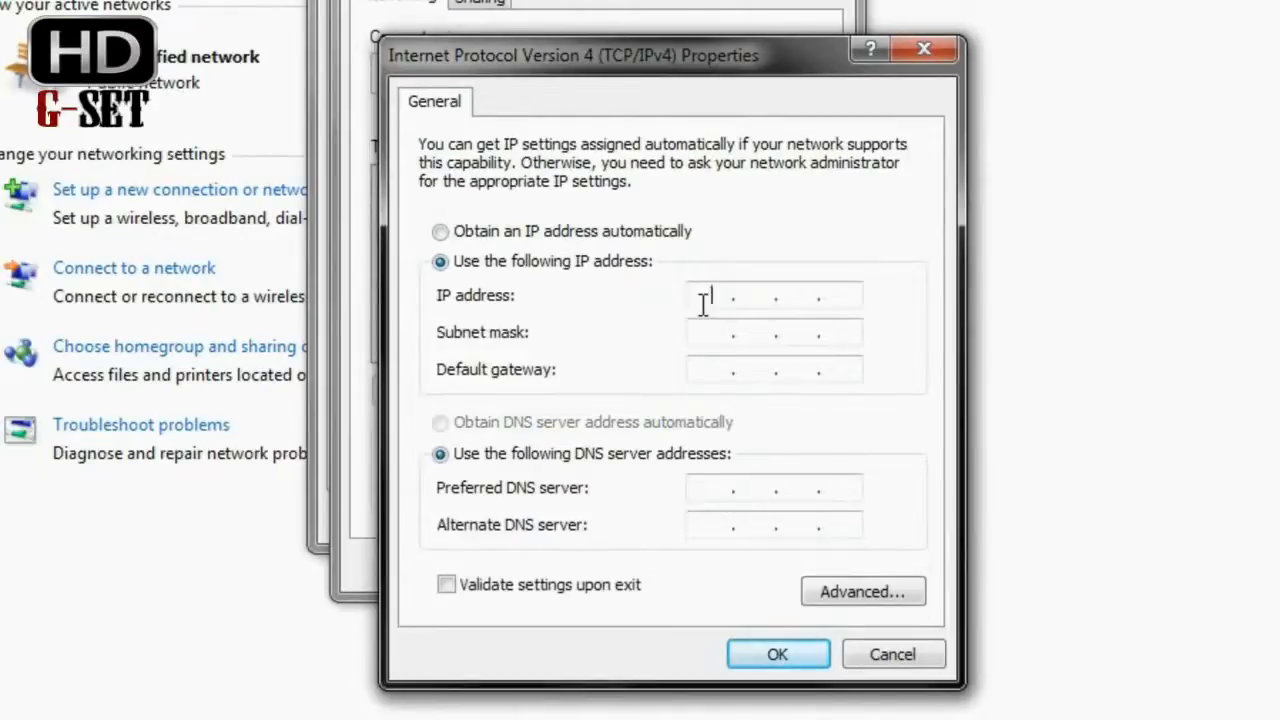
# - Begin entering the static IP address starting with 192.16
pyautogui.write('192')
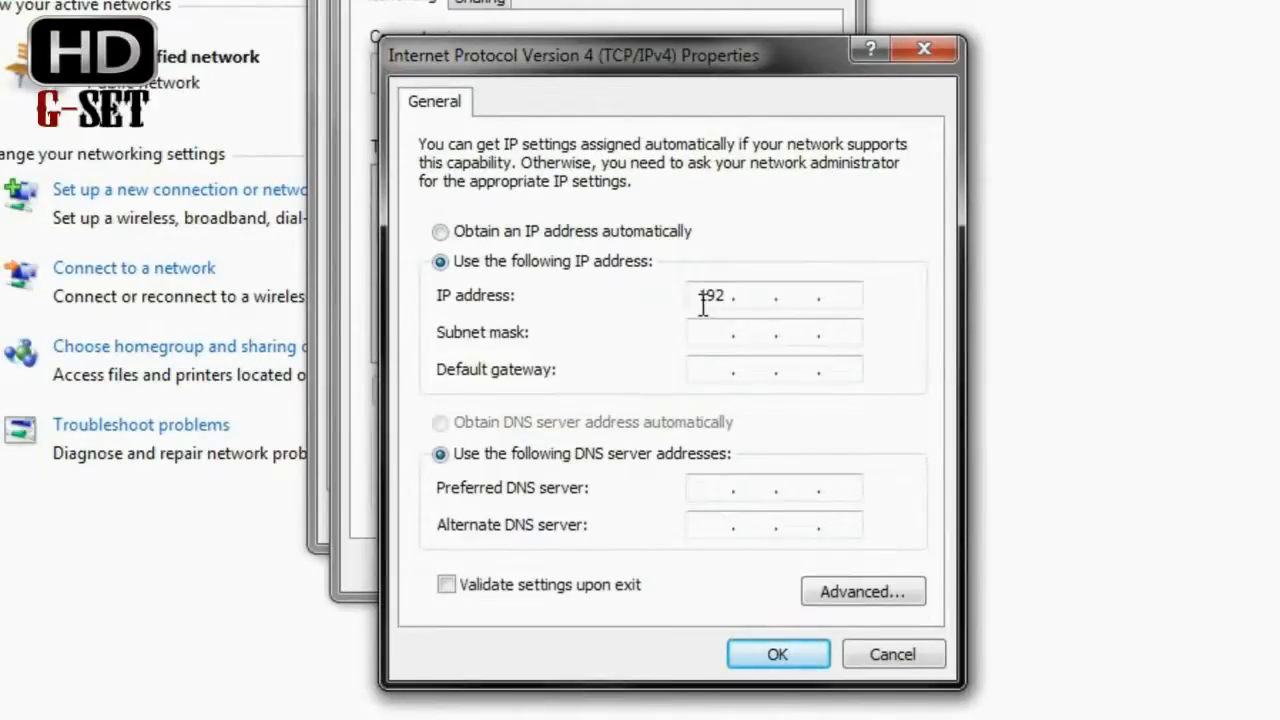
pyautogui.write('16')
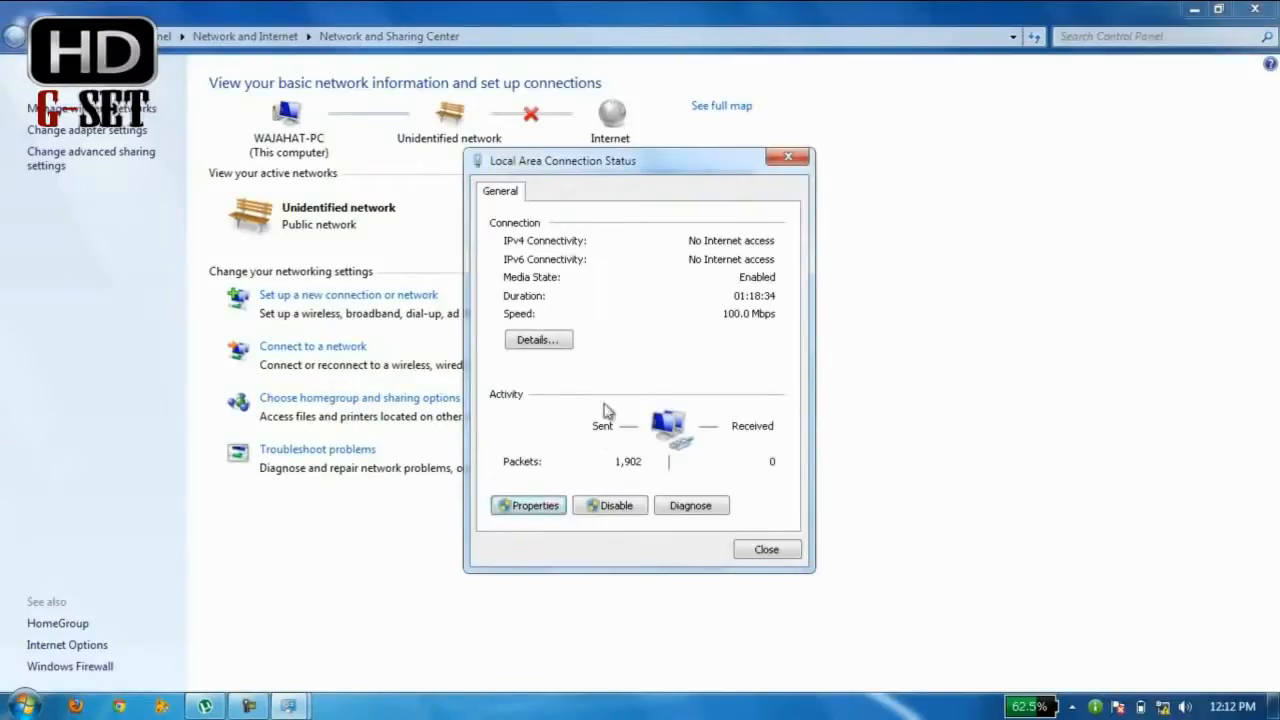
# - Assign static IP 192.168.1.21 with mask 255.255.255.0 in the IPv4 properties and confirm
pyautogui.click(528, 505)
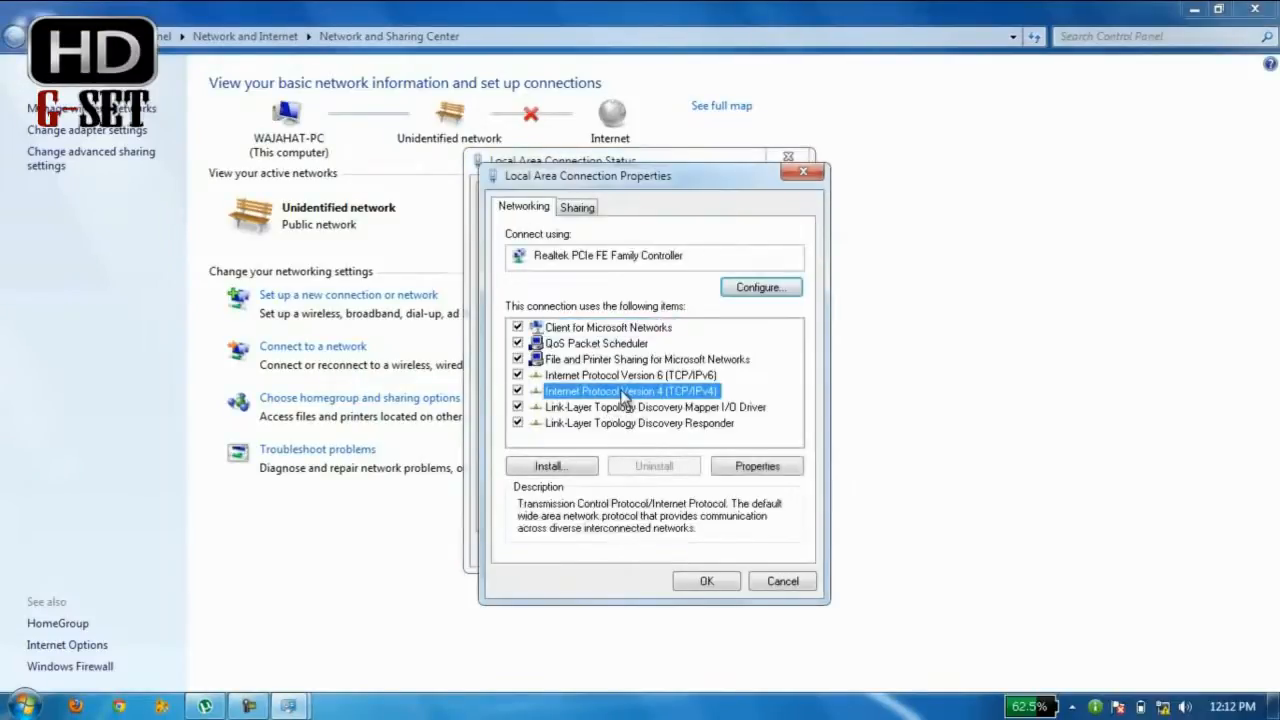
pyautogui.click(757, 465)
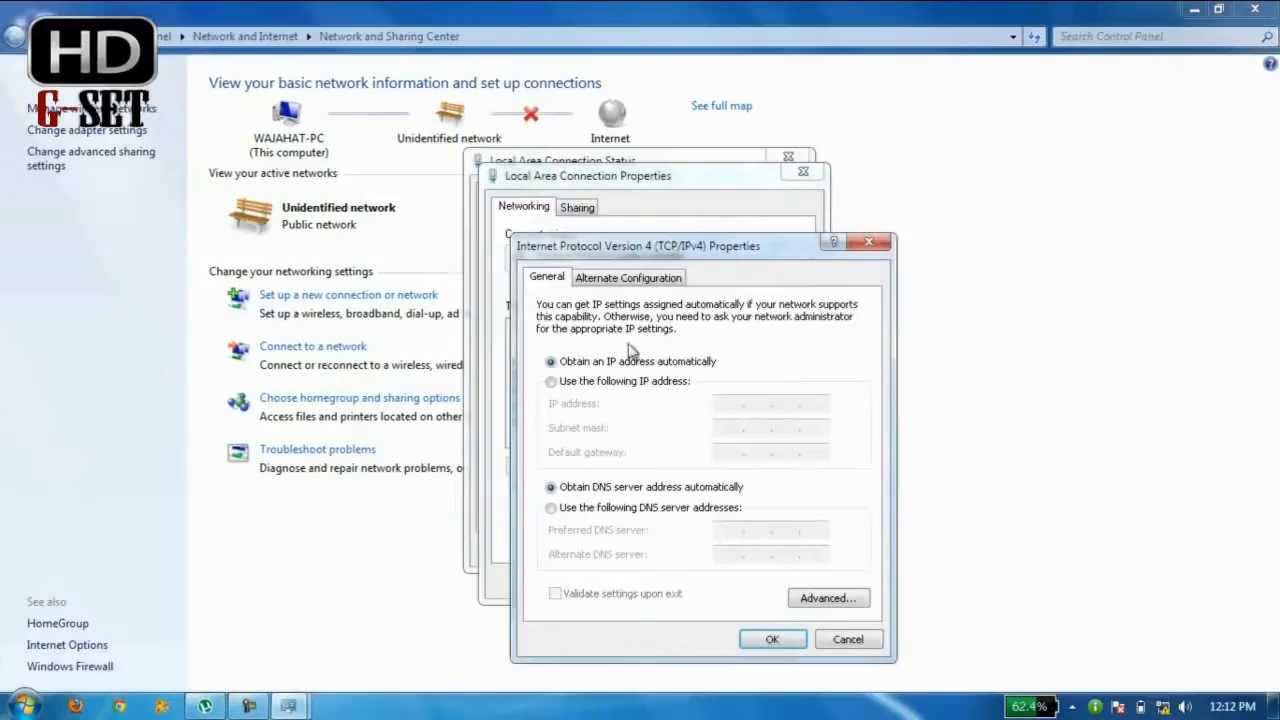
pyautogui.click(550, 381)
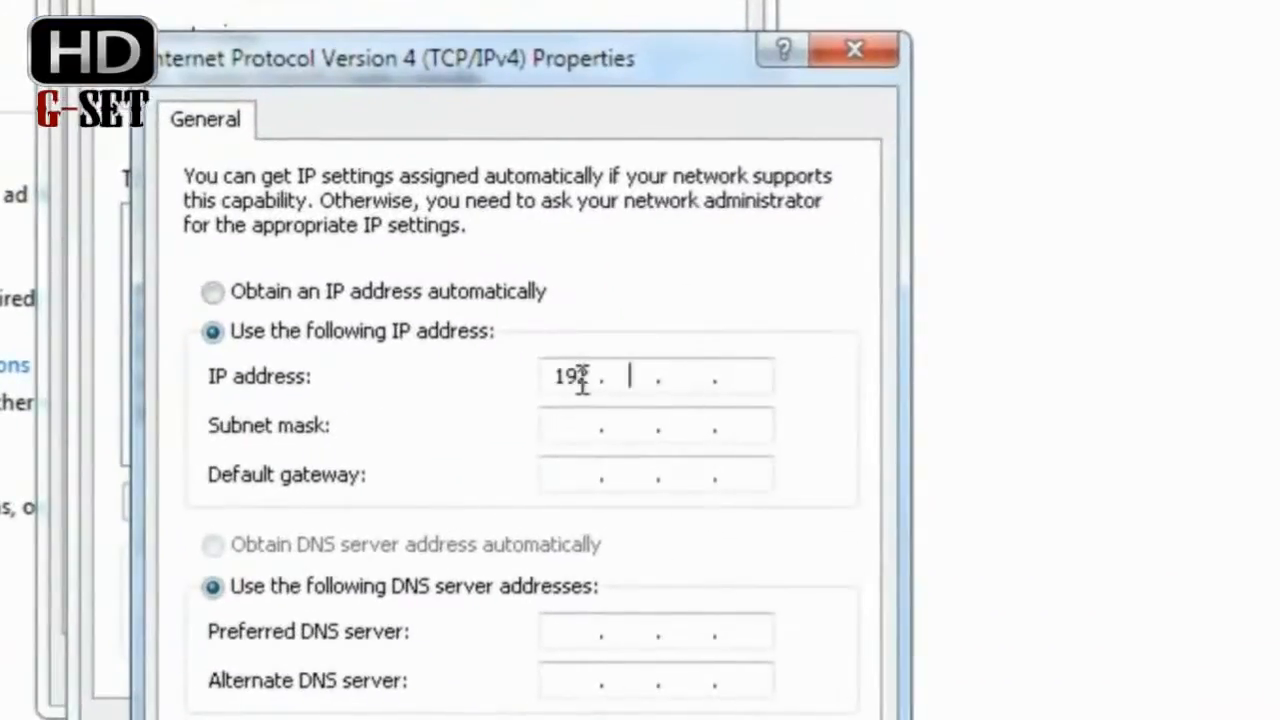
pyautogui.write('168.1')
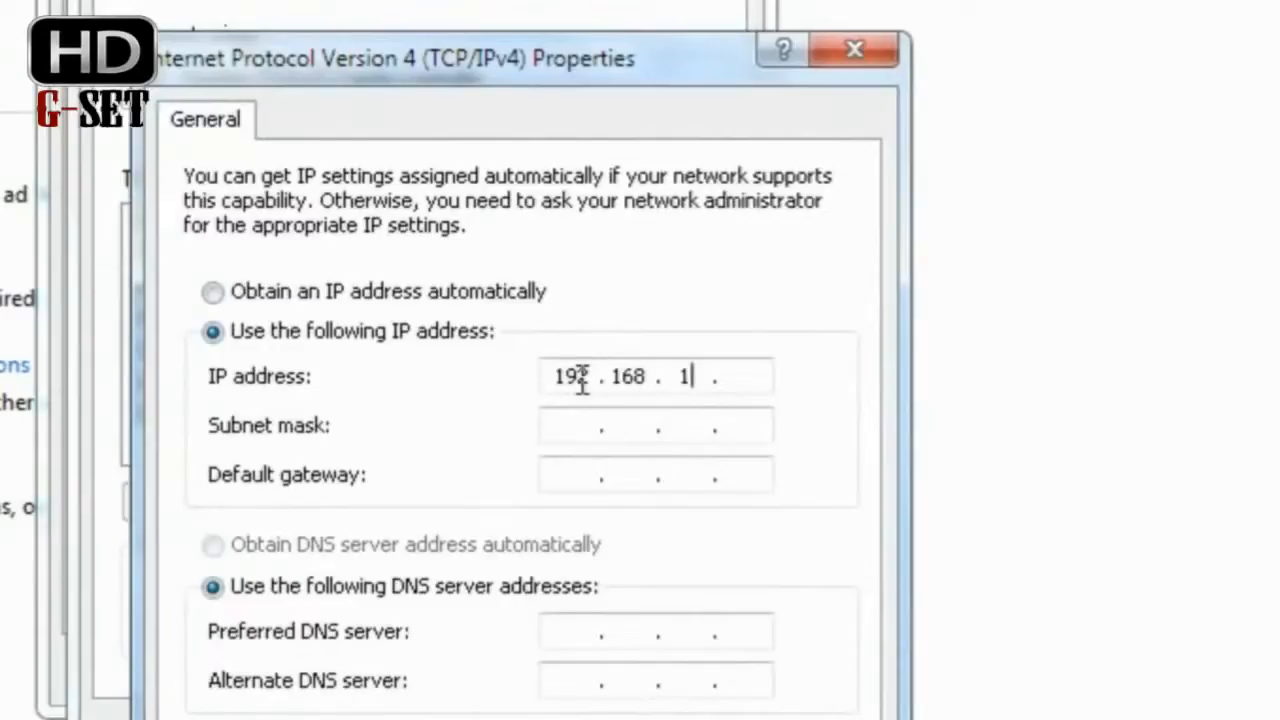
pyautogui.write('20')
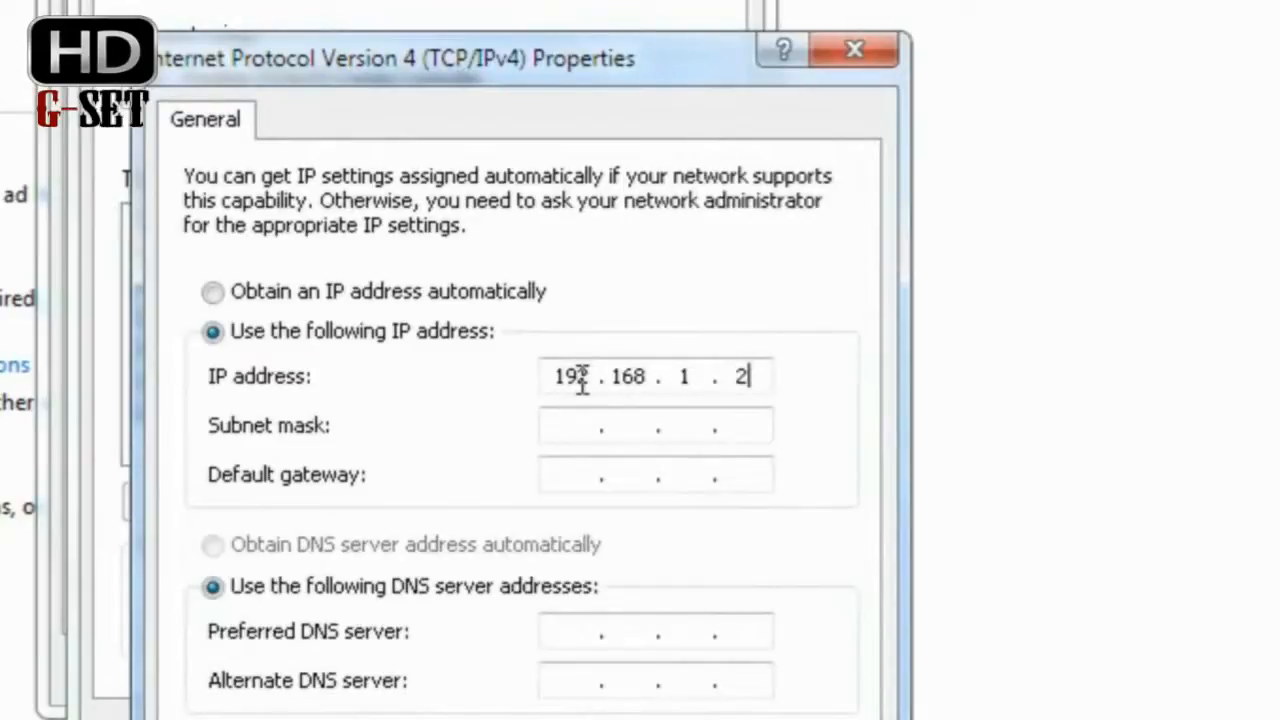
pyautogui.write('1')
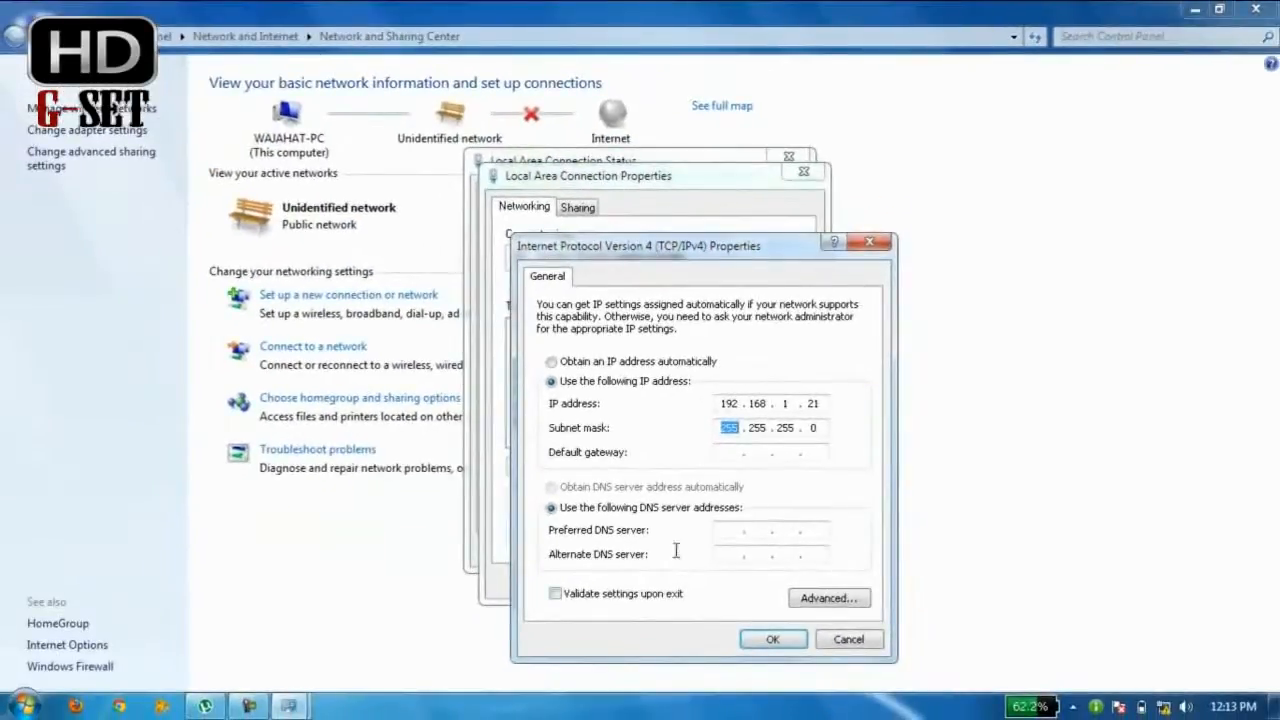
pyautogui.click(772, 639)
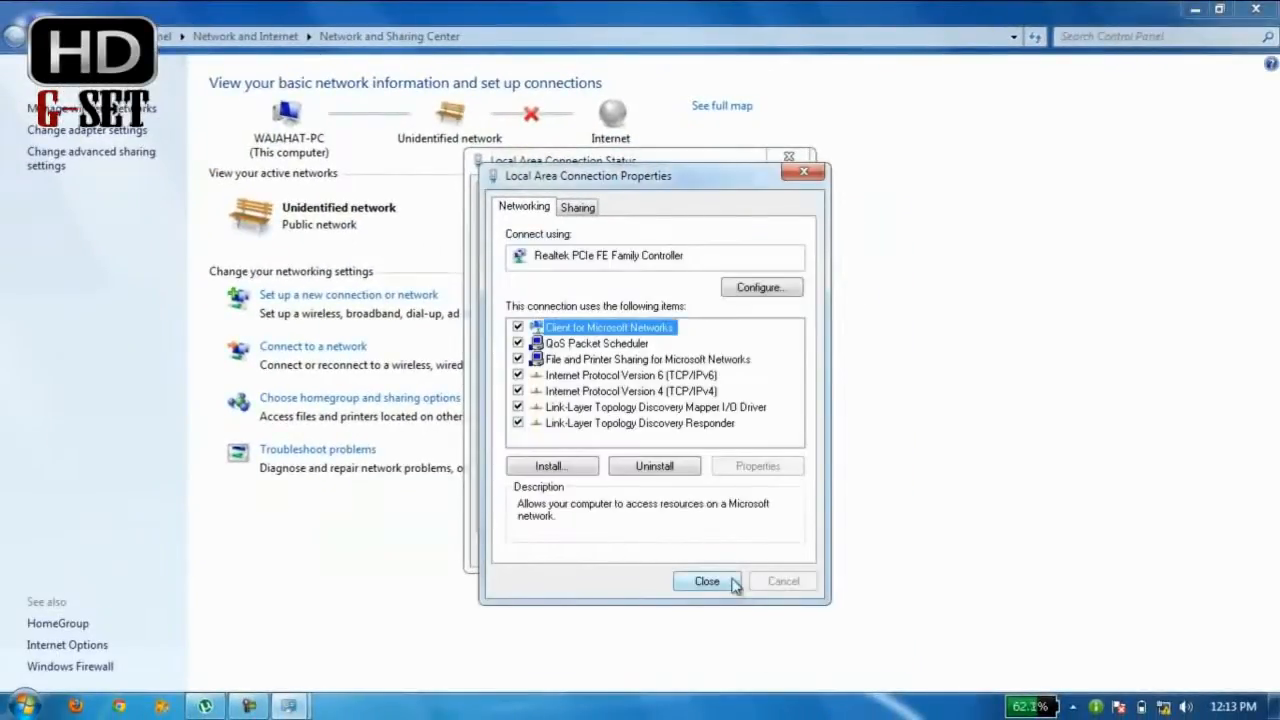
pyautogui.click(706, 581)
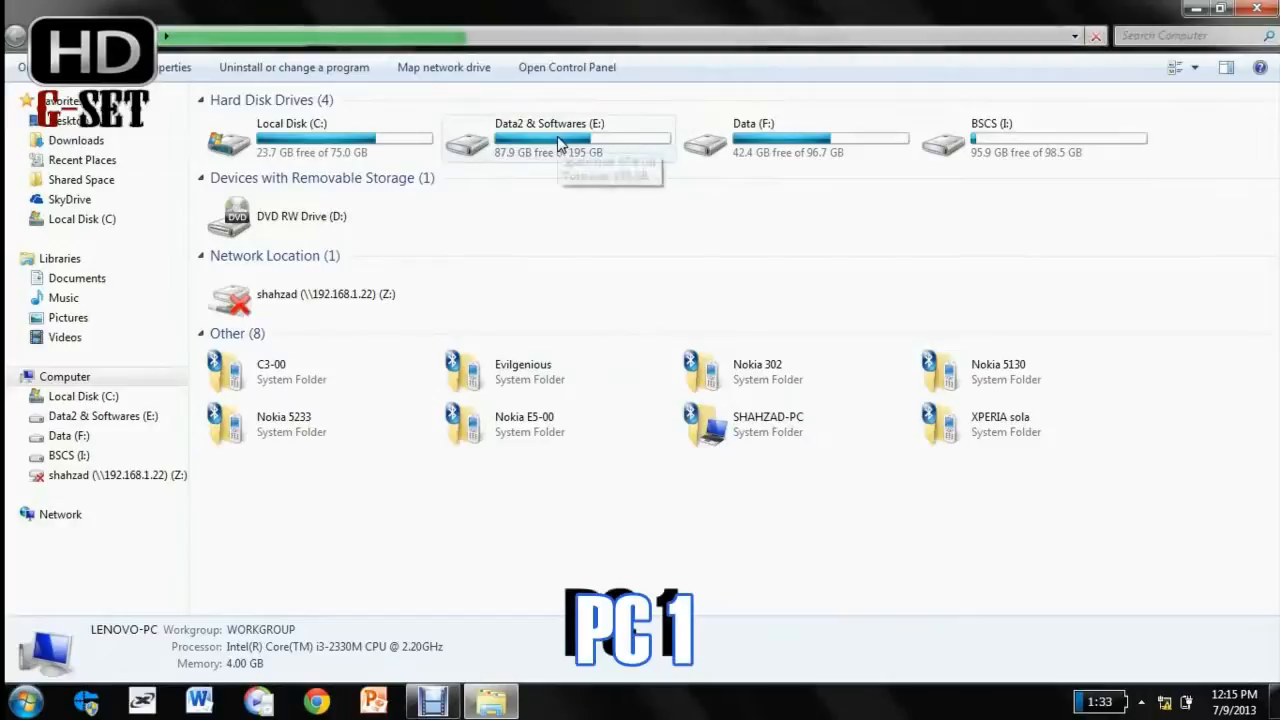
# - Enable Advanced Sharing on drive E as share 'E' and bring up its share permissions
pyautogui.rightClick(541, 138)
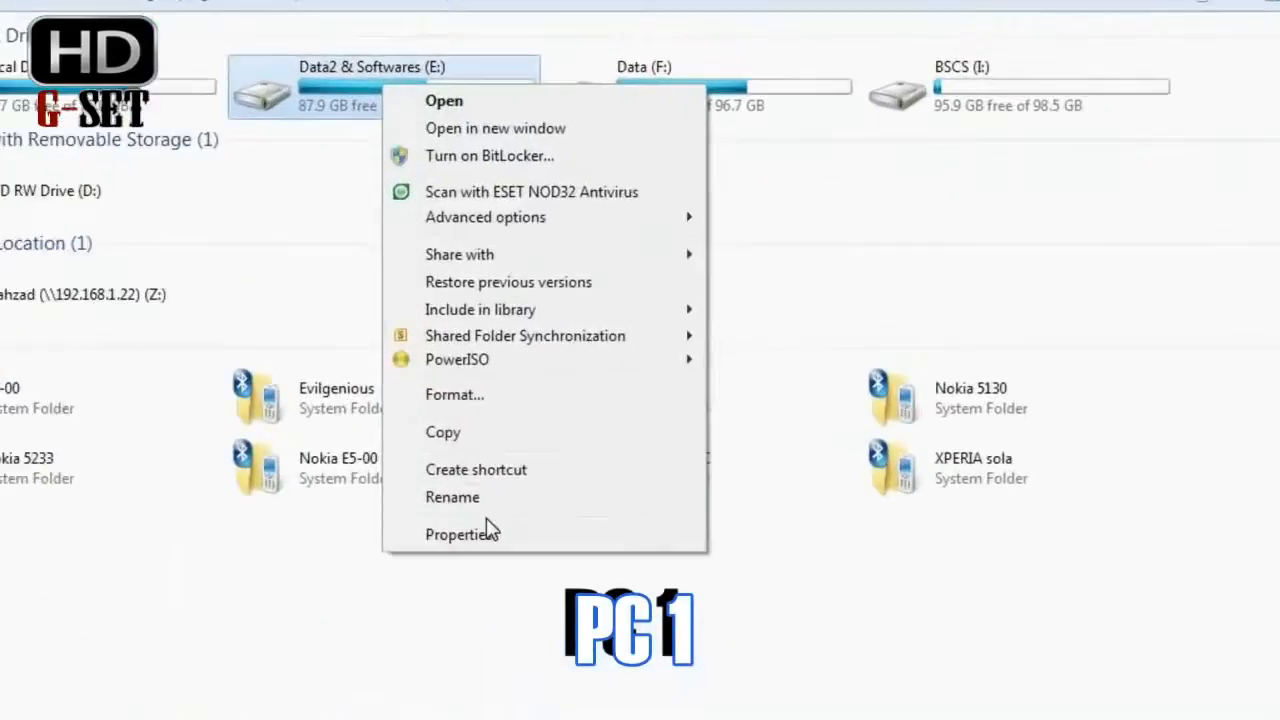
pyautogui.click(462, 534)
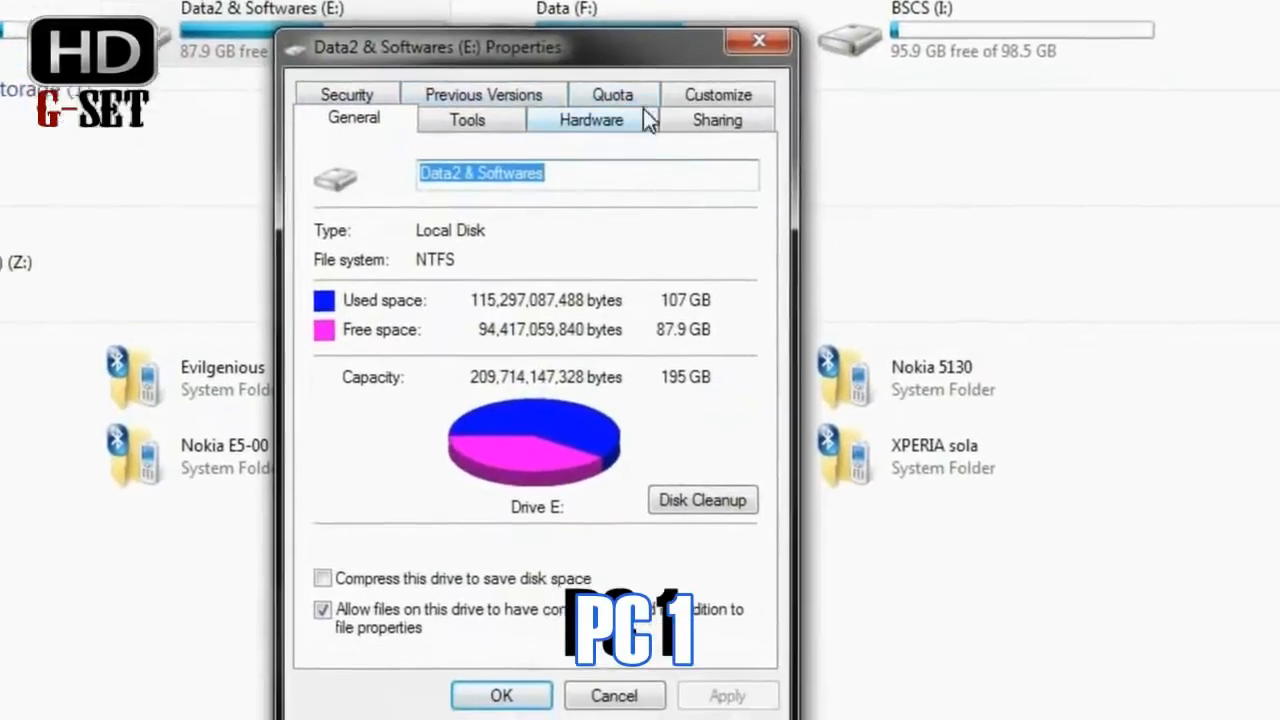
pyautogui.click(716, 119)
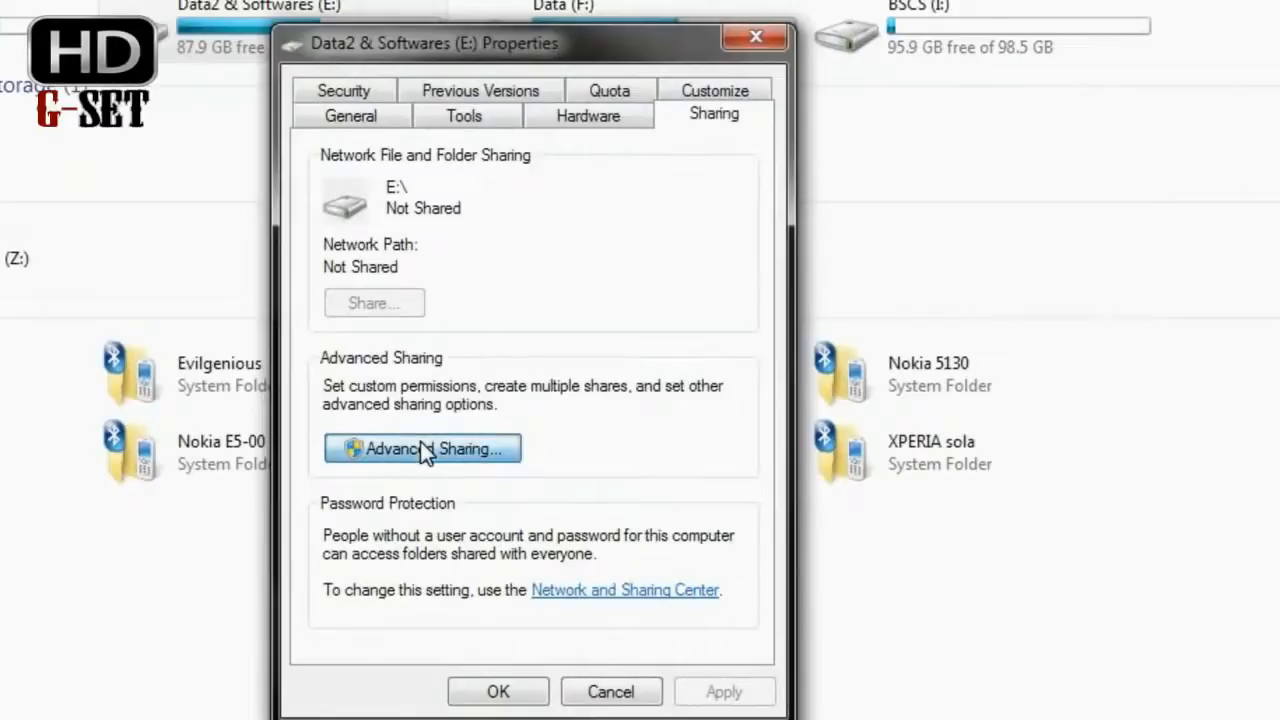
pyautogui.click(421, 448)
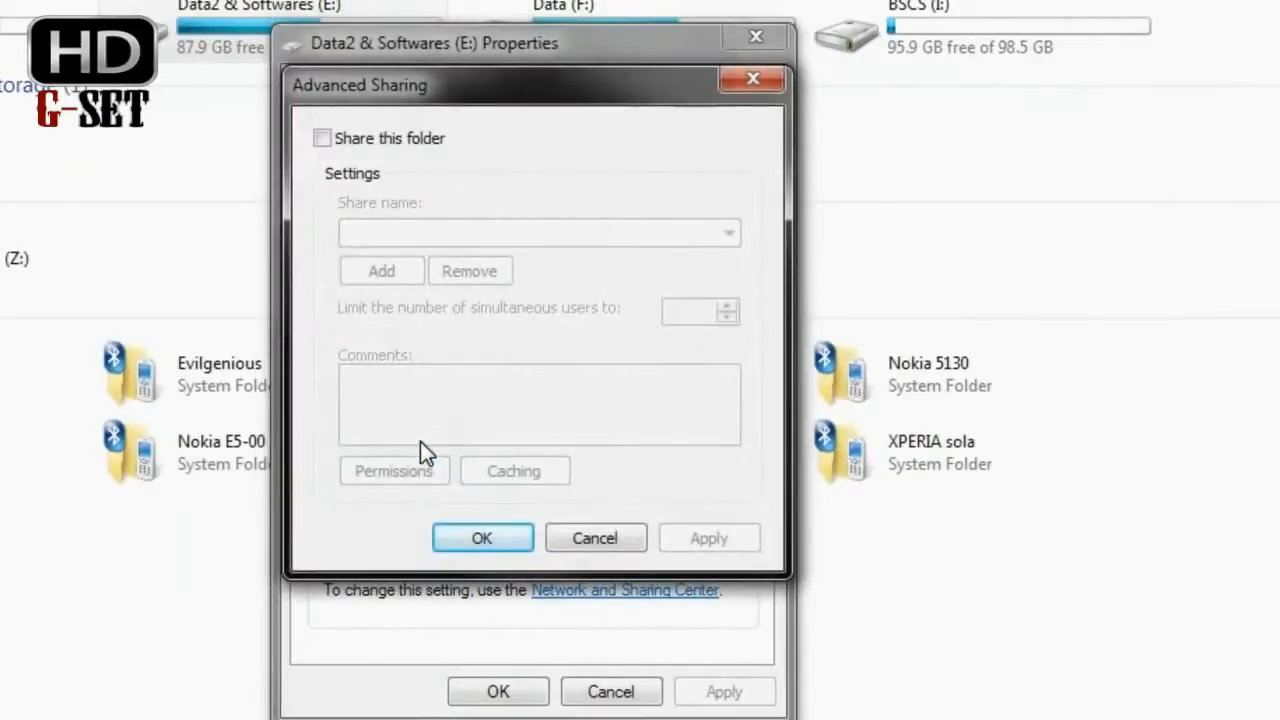
pyautogui.click(322, 138)
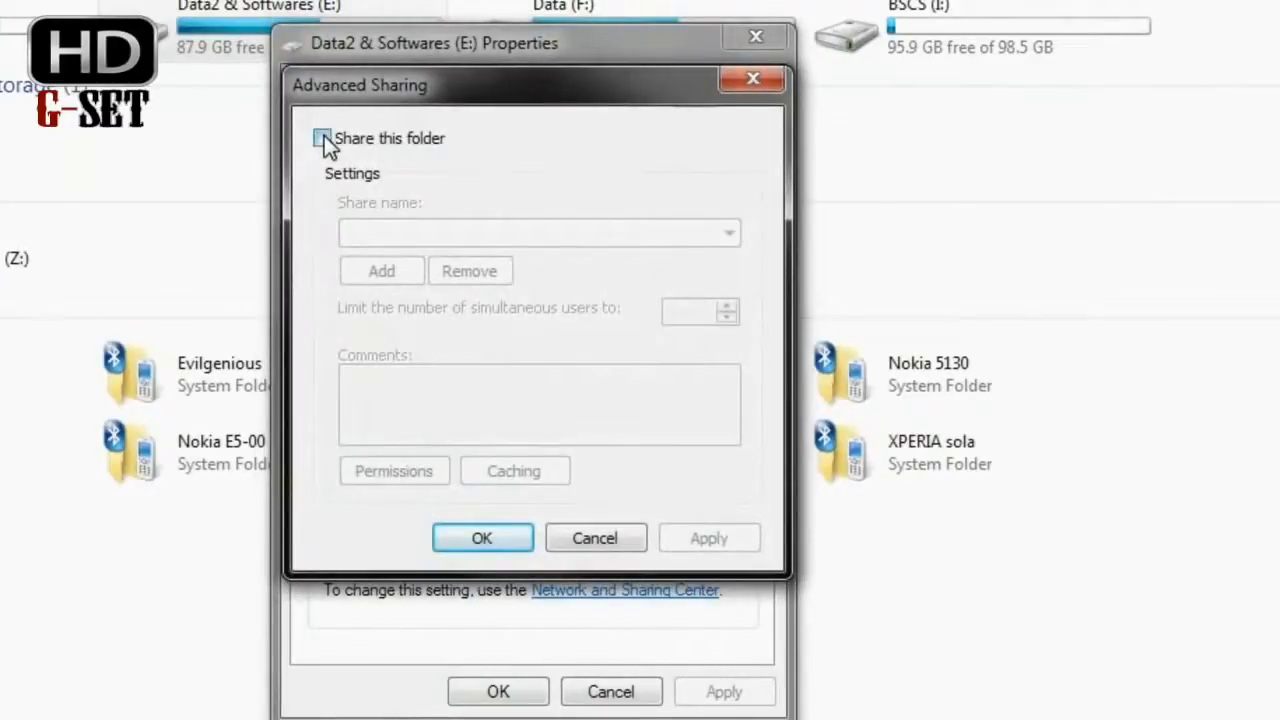
pyautogui.click(323, 138)
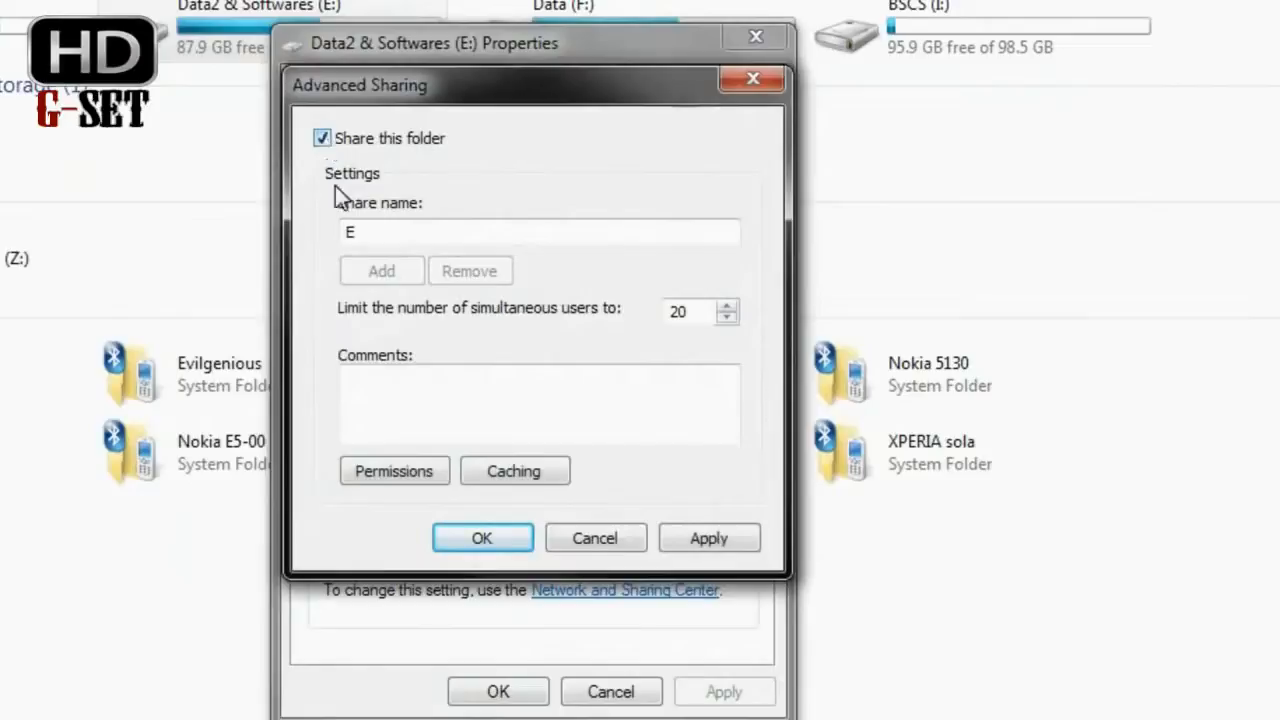
pyautogui.click(393, 471)
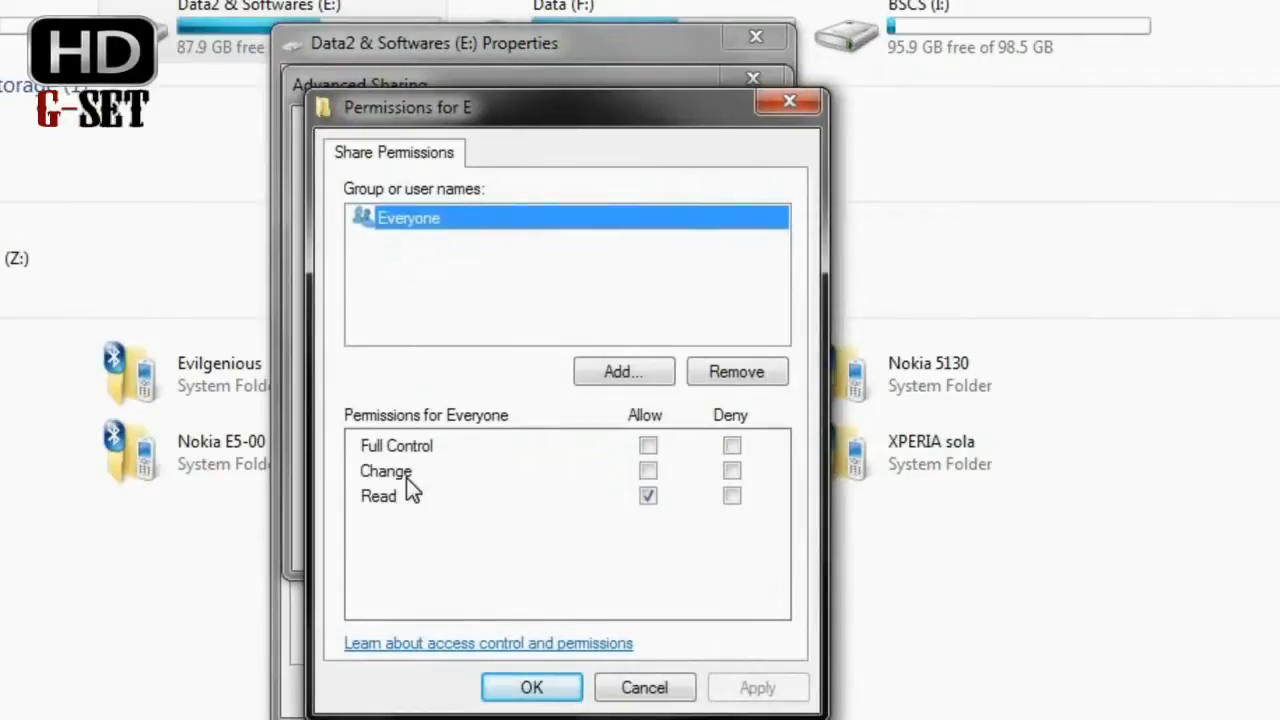
# - Allow Everyone Full Control, Change and Read on the E share and confirm
pyautogui.click(648, 445)
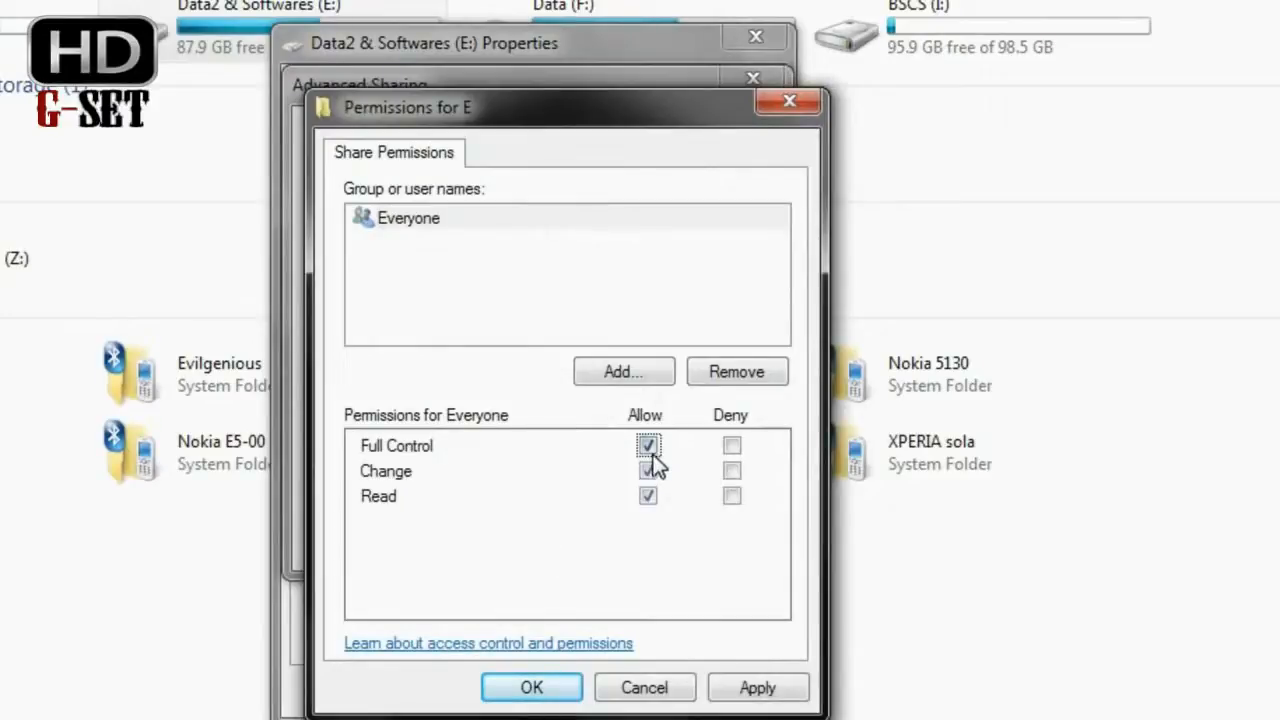
pyautogui.click(648, 446)
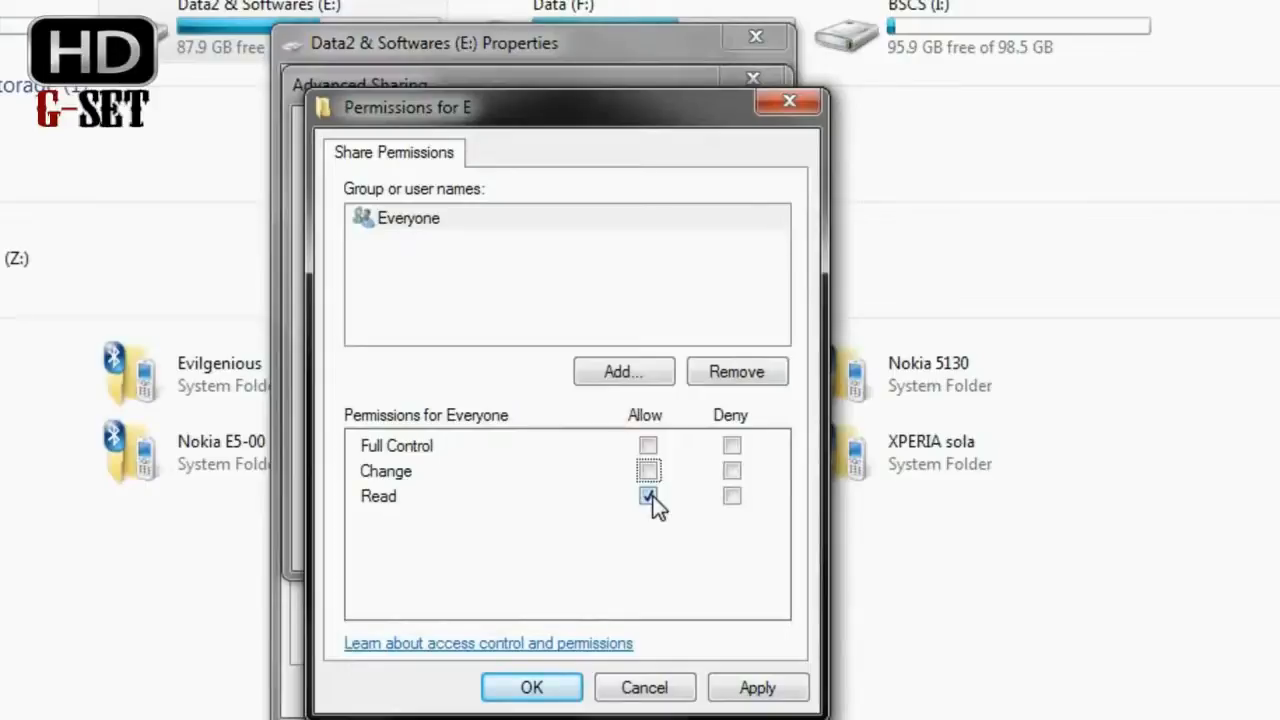
pyautogui.click(648, 496)
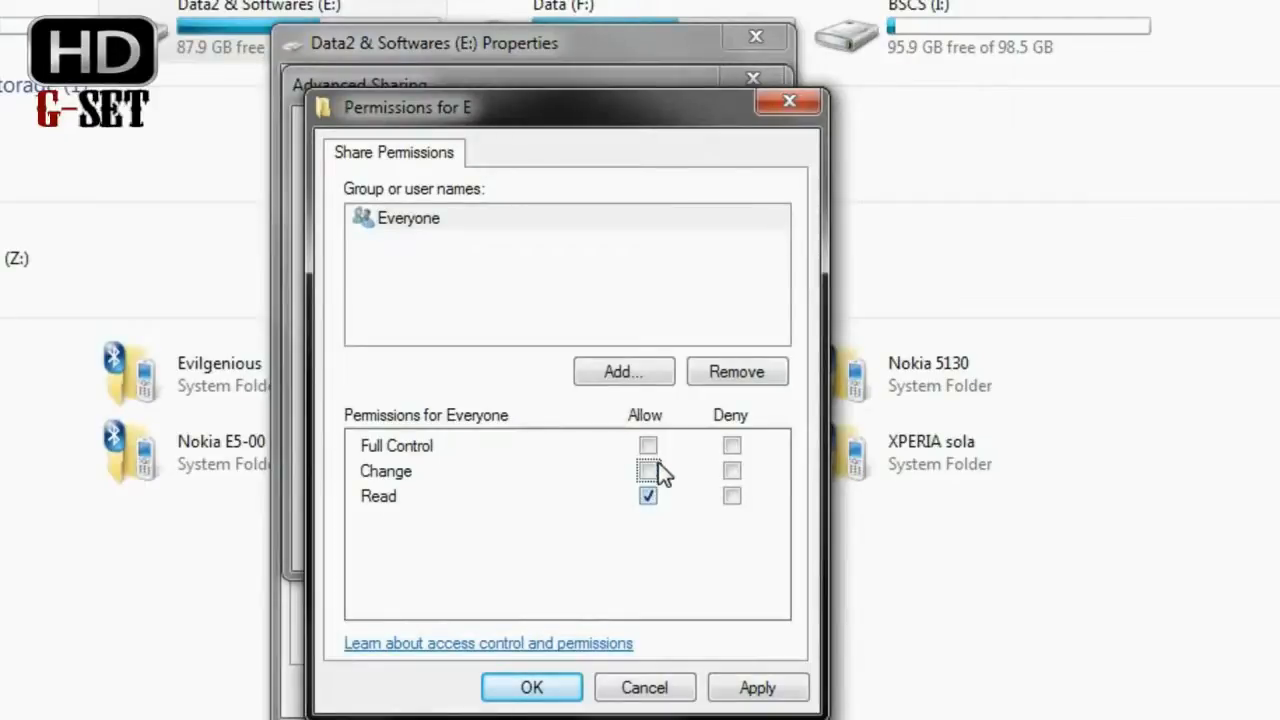
pyautogui.click(648, 445)
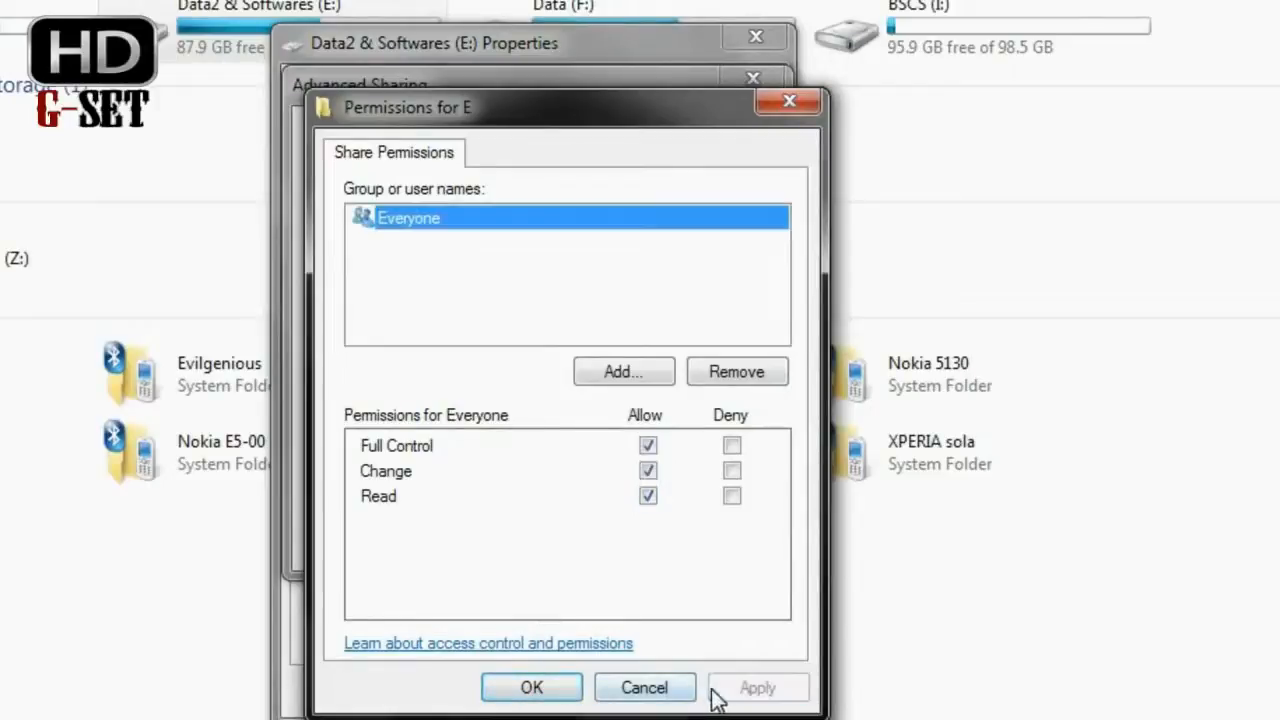
pyautogui.click(531, 687)
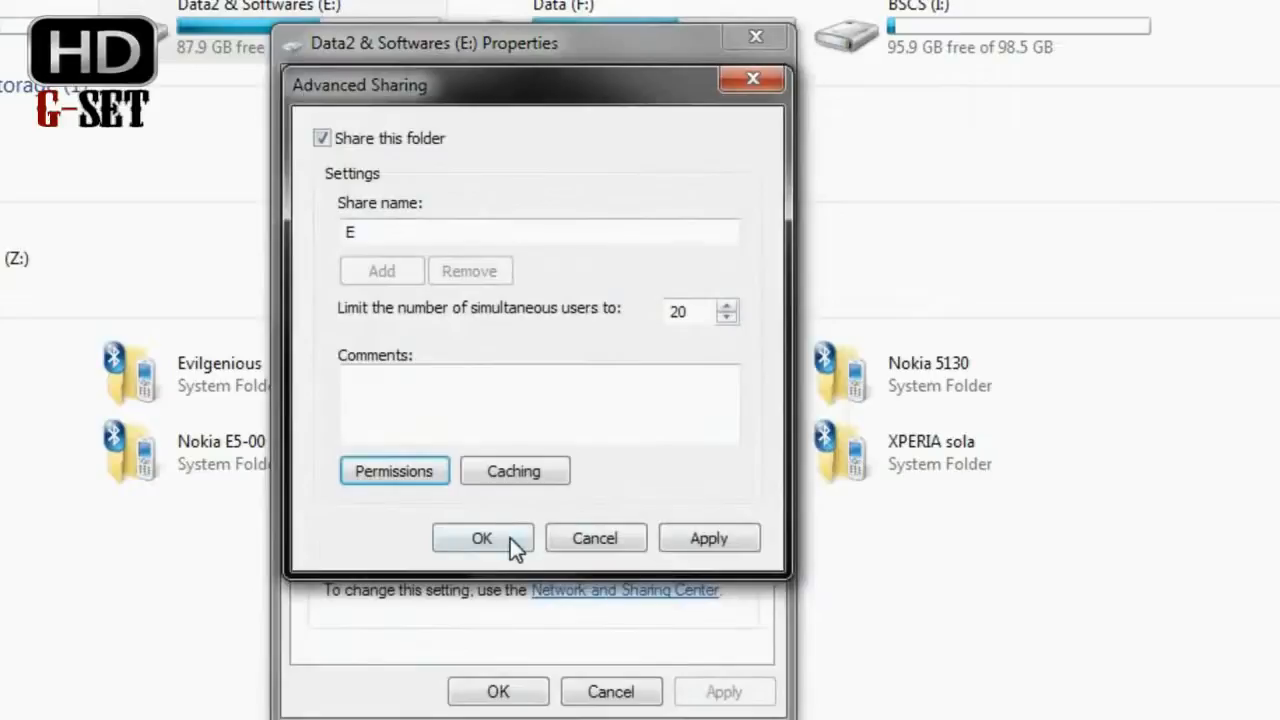
# - Confirm the advanced sharing, then select Everyone in drive E's Security permissions
pyautogui.click(481, 538)
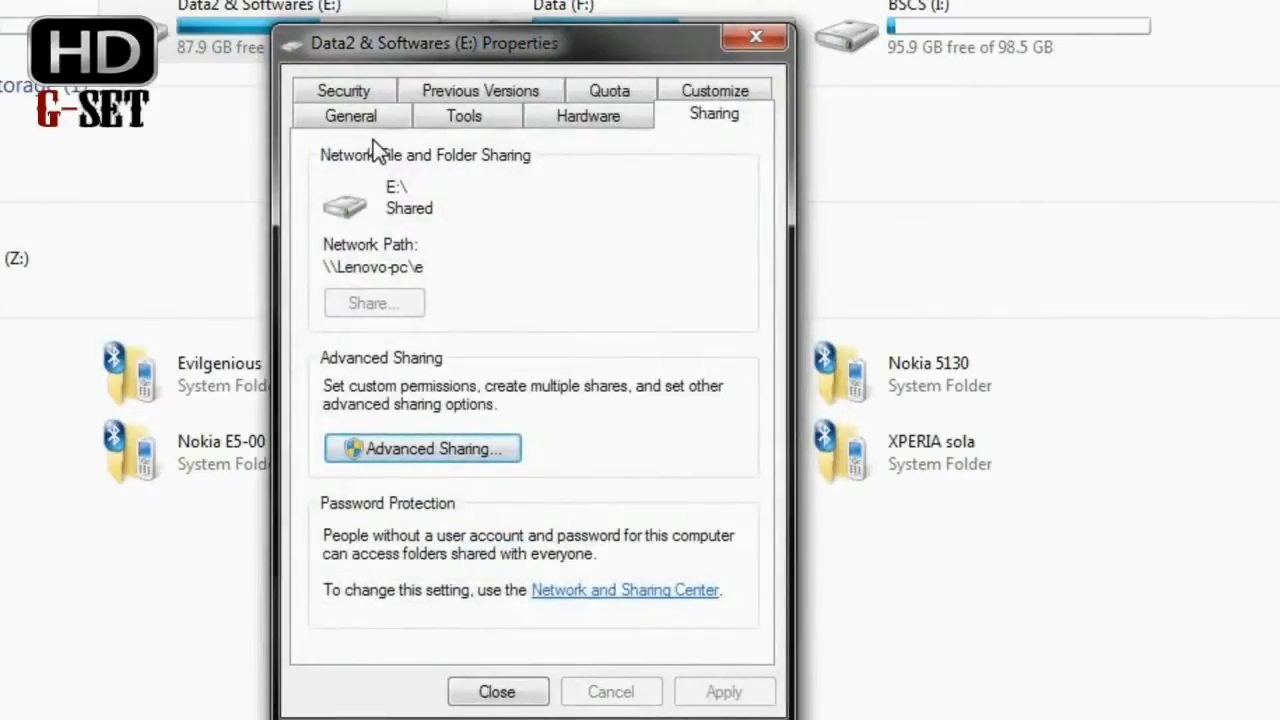
pyautogui.click(350, 114)
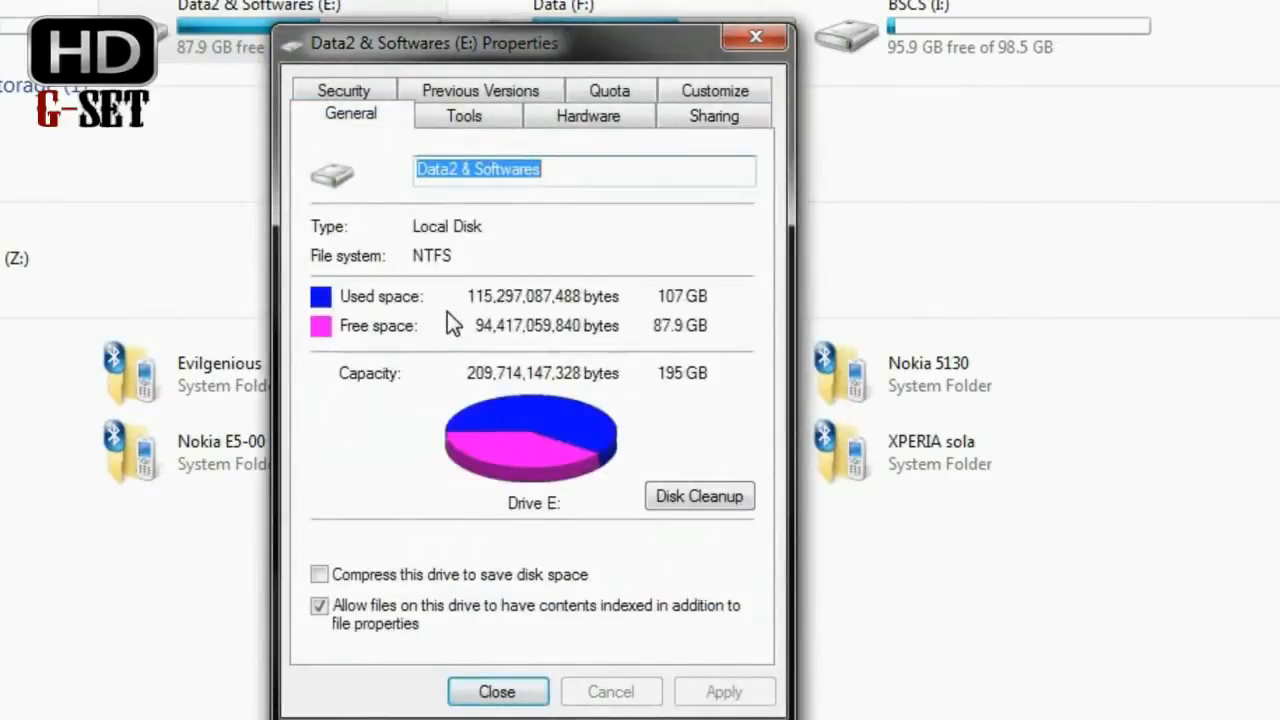
pyautogui.click(343, 91)
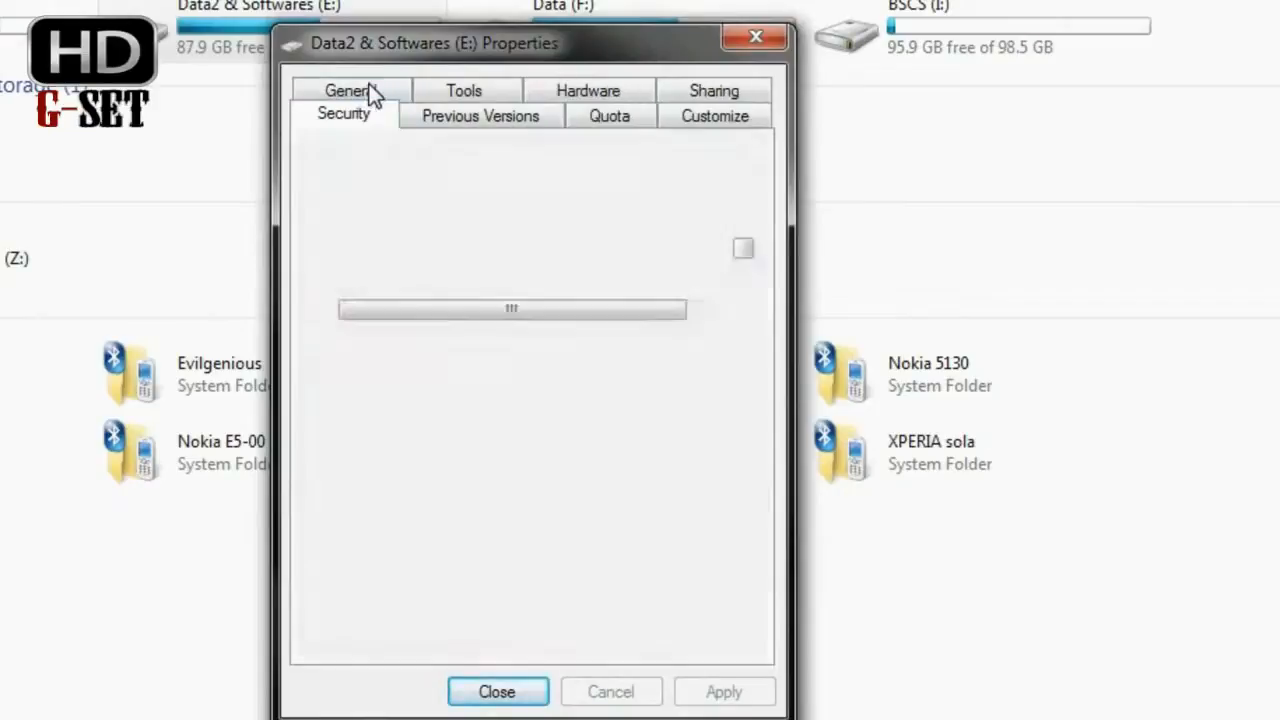
pyautogui.click(343, 113)
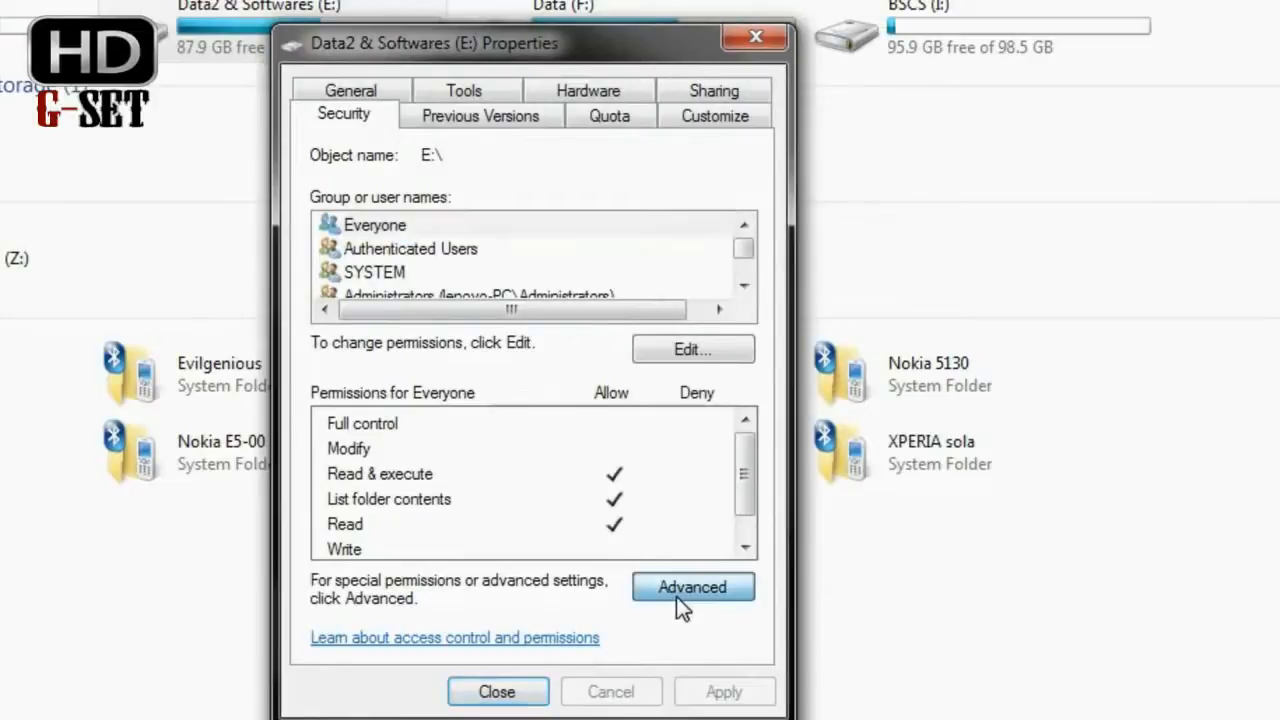
# - In advanced security, list all users and groups with Find Now, pick Everyone, then cancel without adding
pyautogui.click(692, 587)
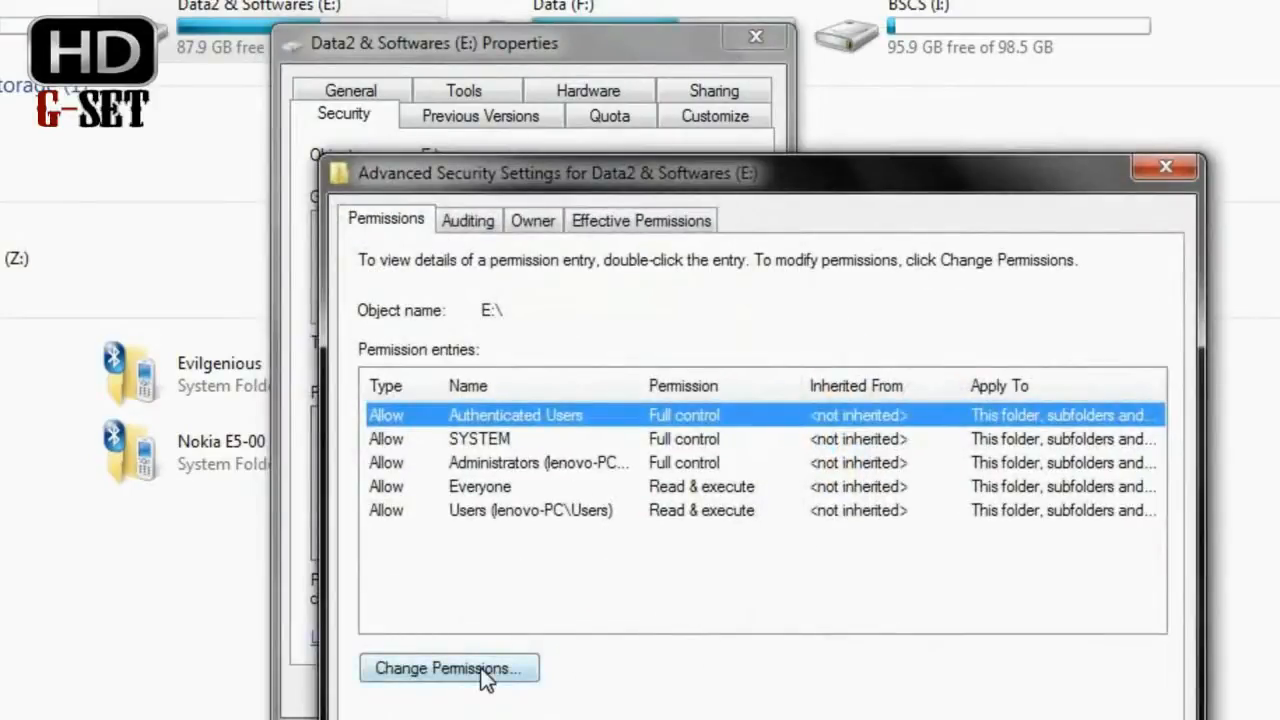
pyautogui.click(448, 668)
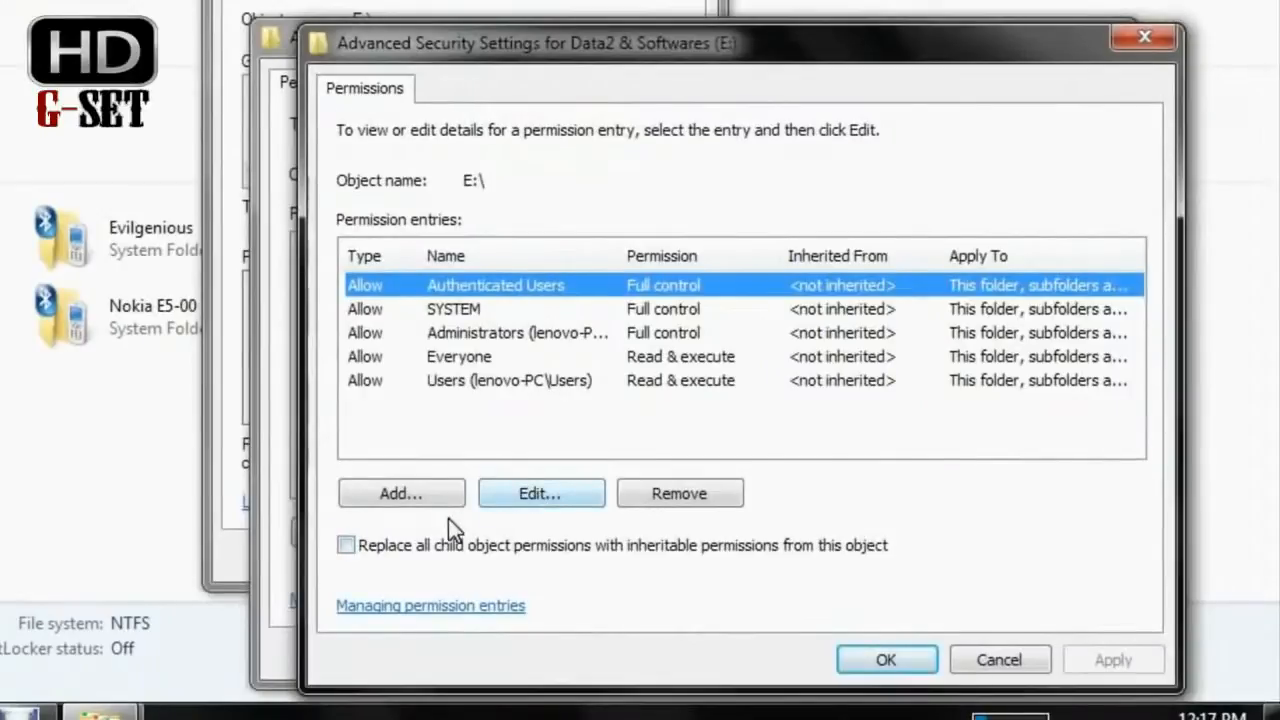
pyautogui.click(400, 493)
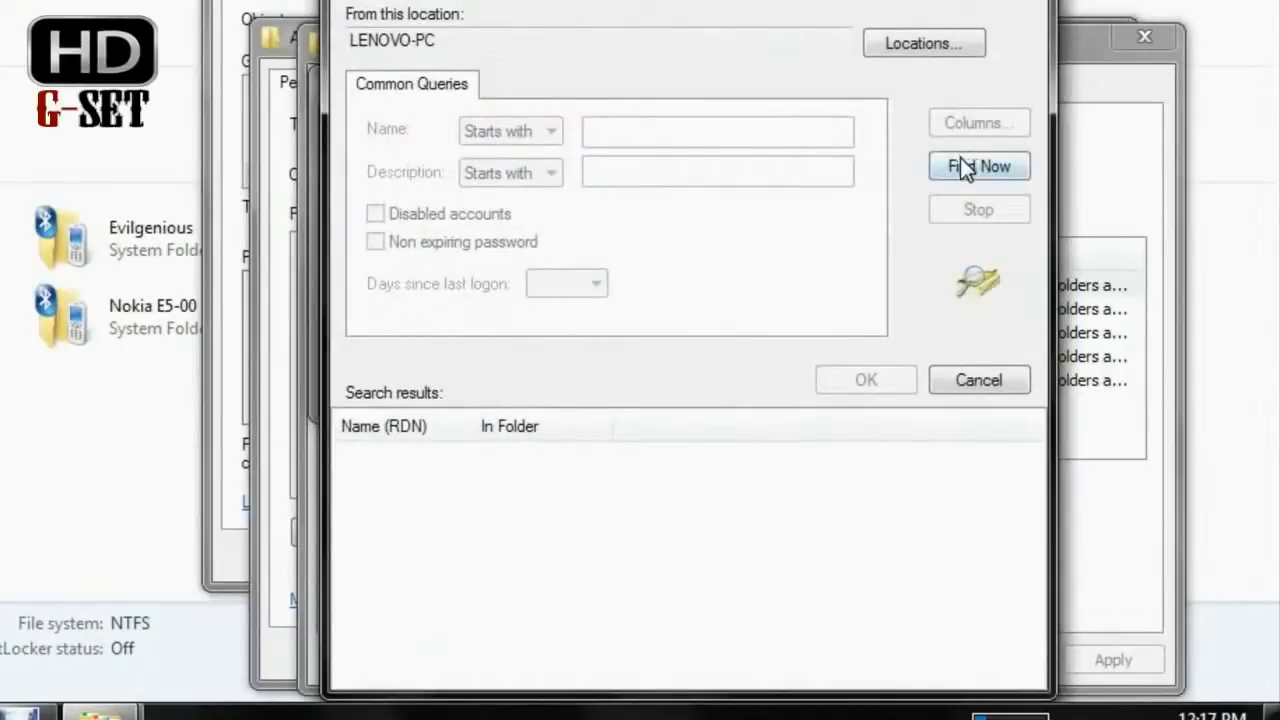
pyautogui.click(978, 166)
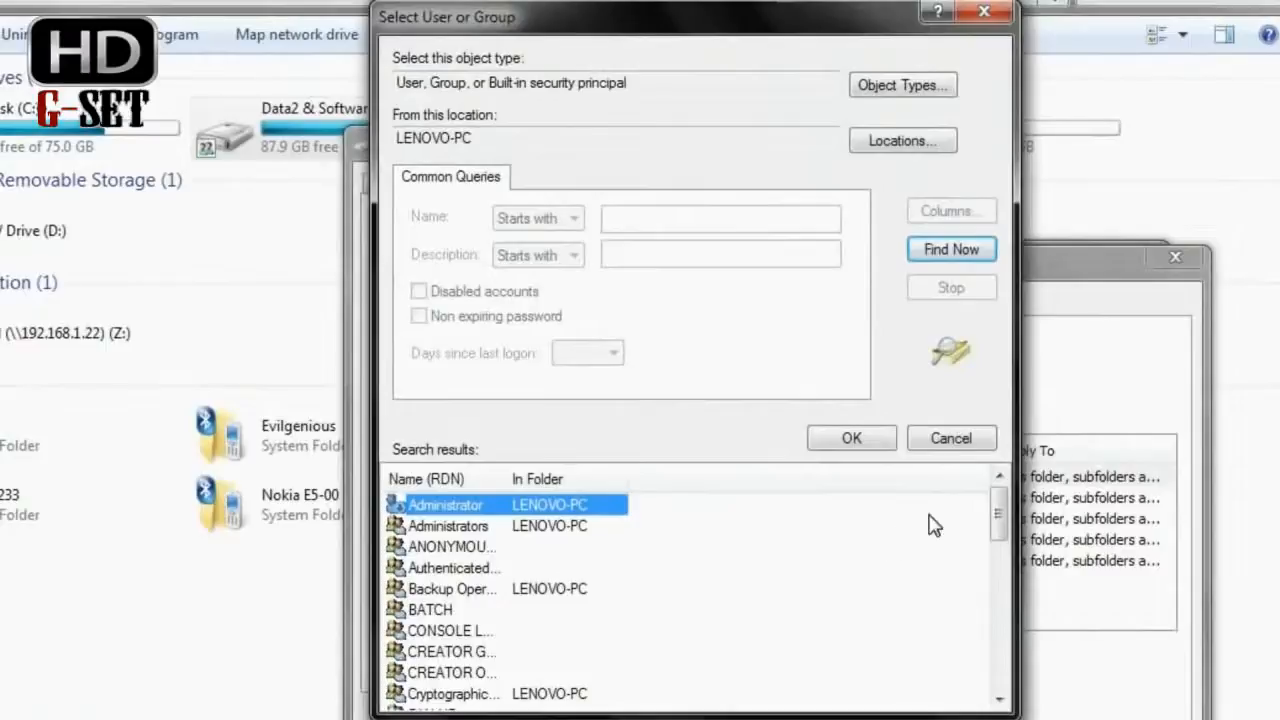
pyautogui.scroll(-3)
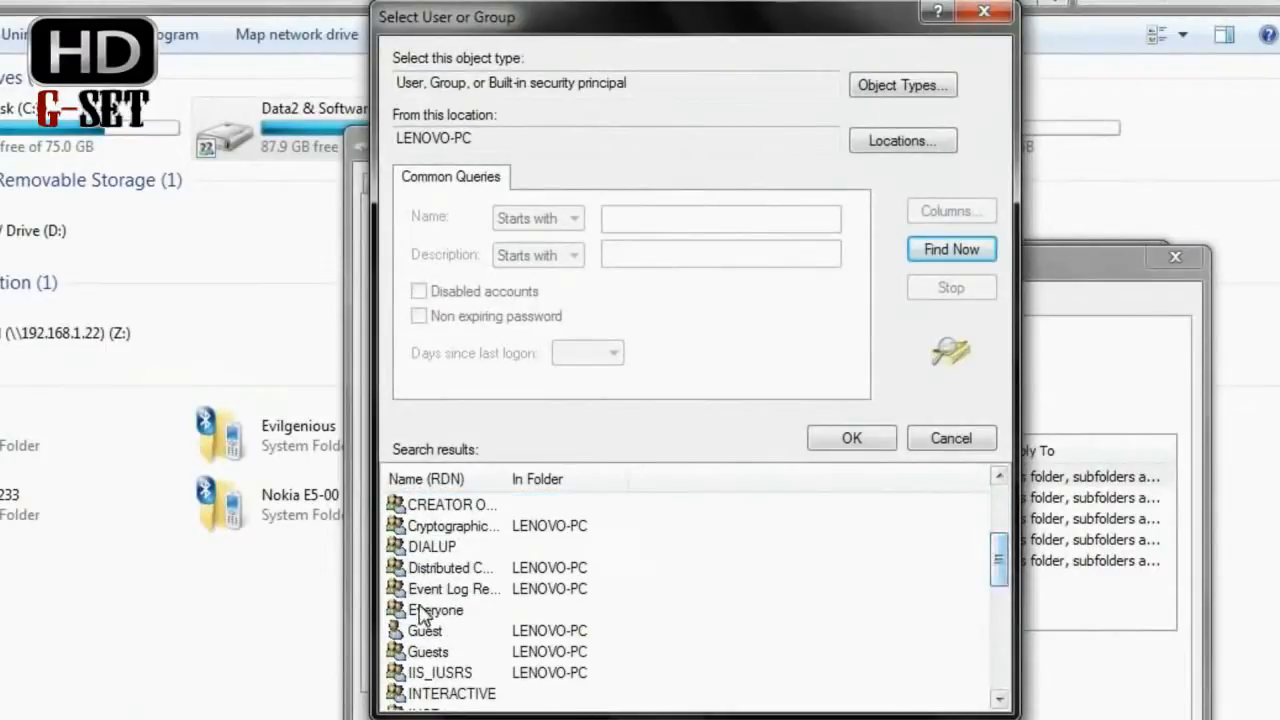
pyautogui.click(435, 610)
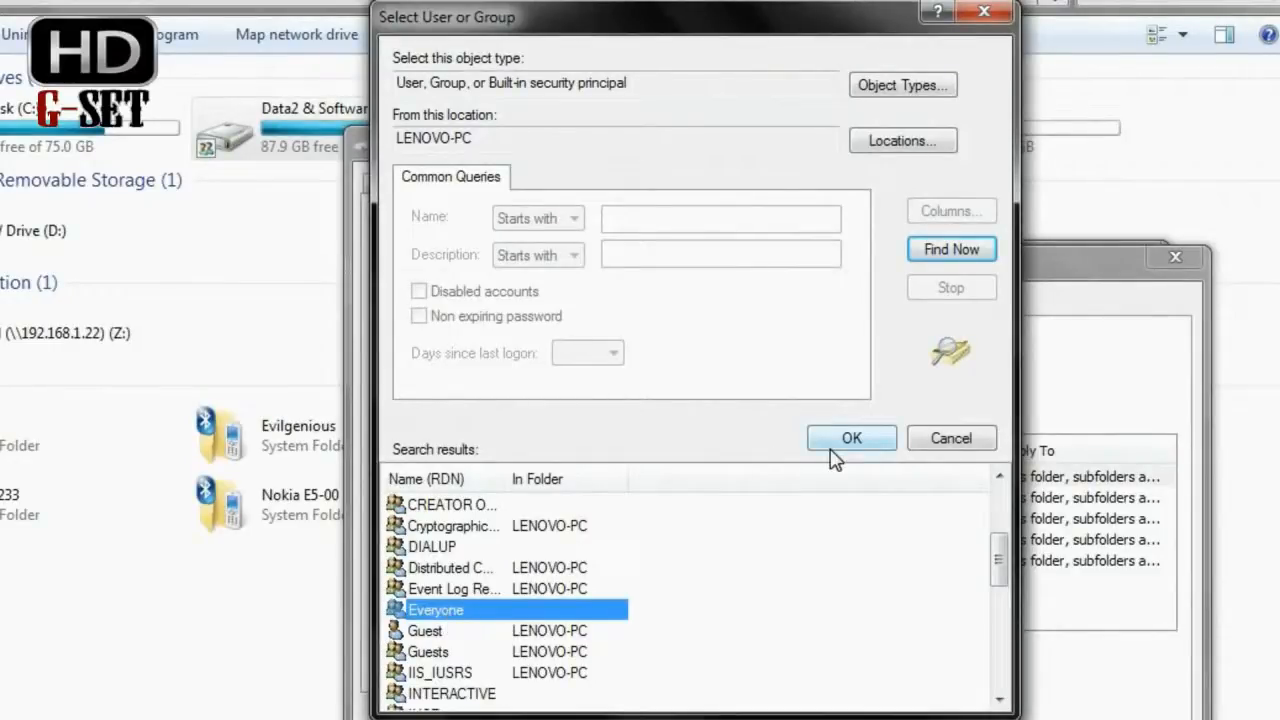
pyautogui.moveTo(951, 438)
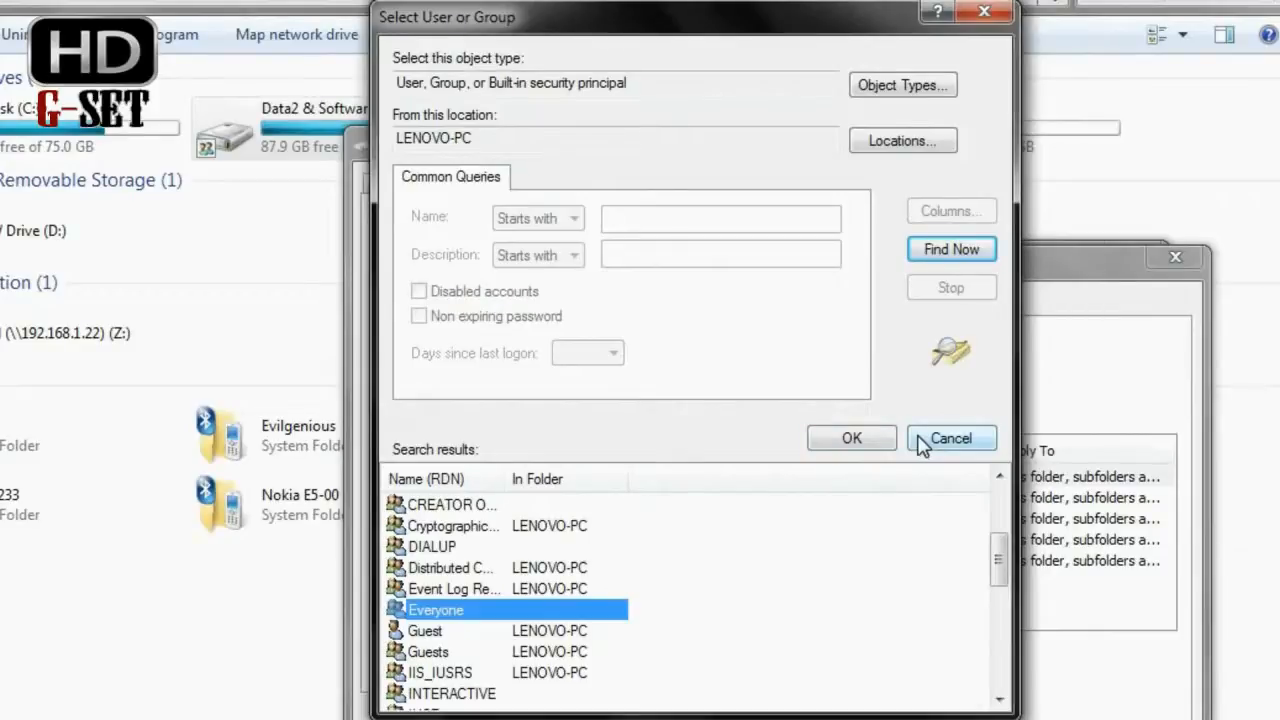
pyautogui.click(950, 438)
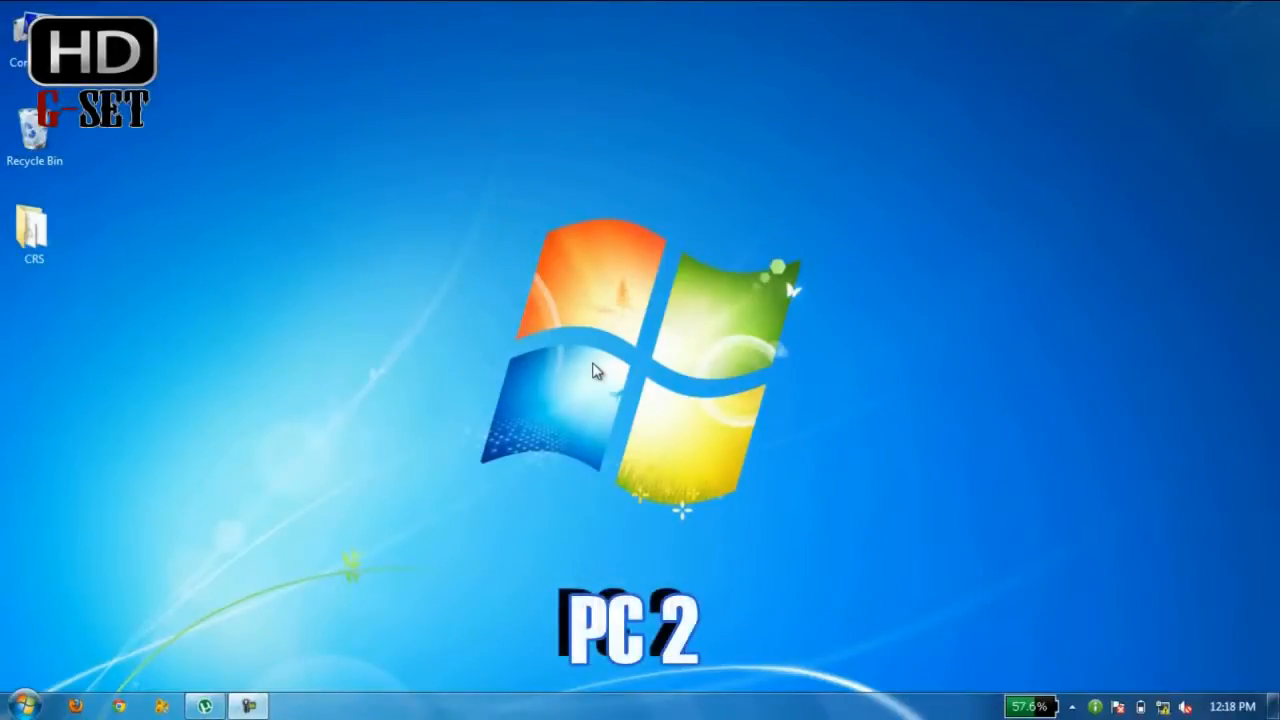
# - Start opening the remote computer \\192.168.1.20 from the Start menu search box
pyautogui.click(22, 705)
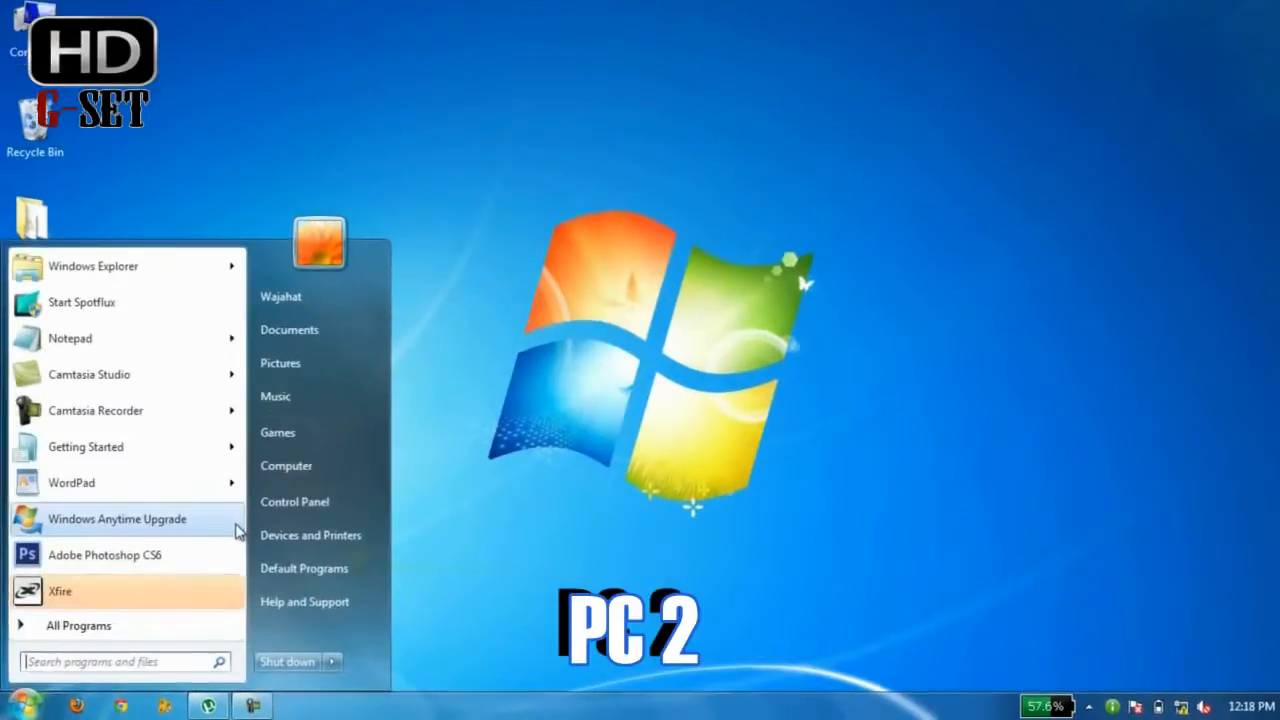
pyautogui.write('\\\\')
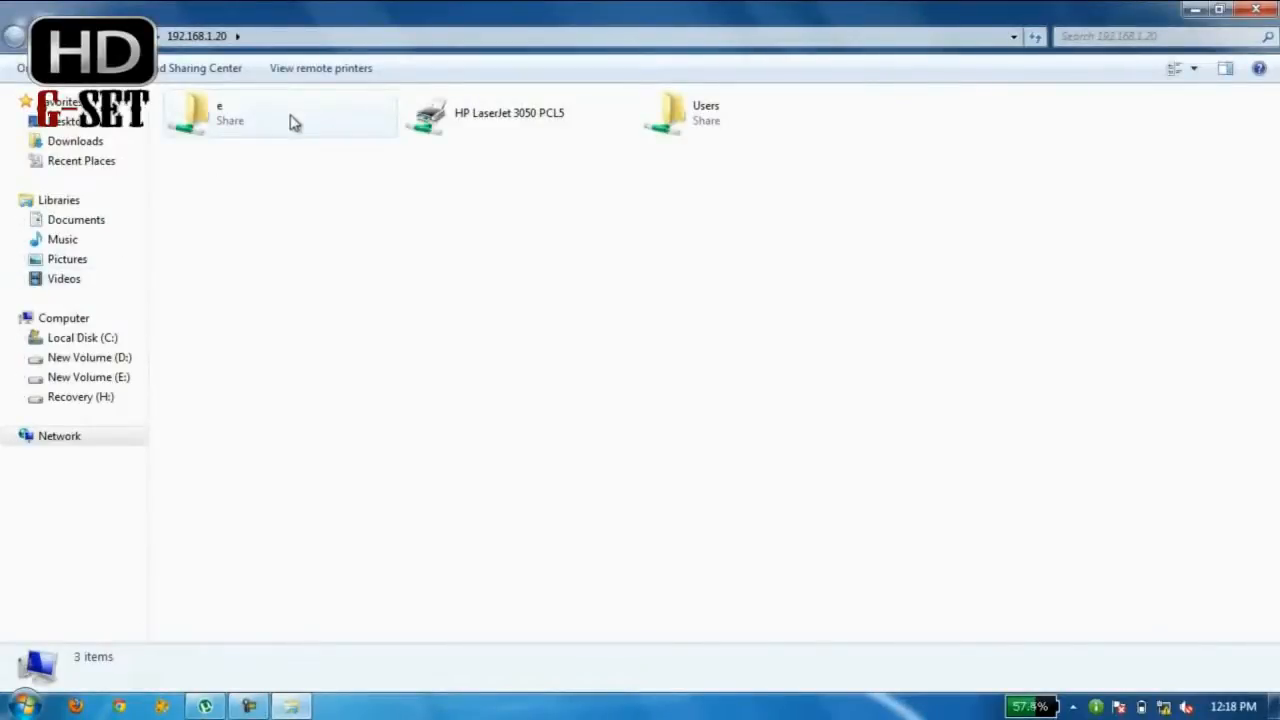
# - Browse e > Data 2 > Movies on the share, select Furious 6 for copying, and close the window
pyautogui.doubleClick(200, 113)
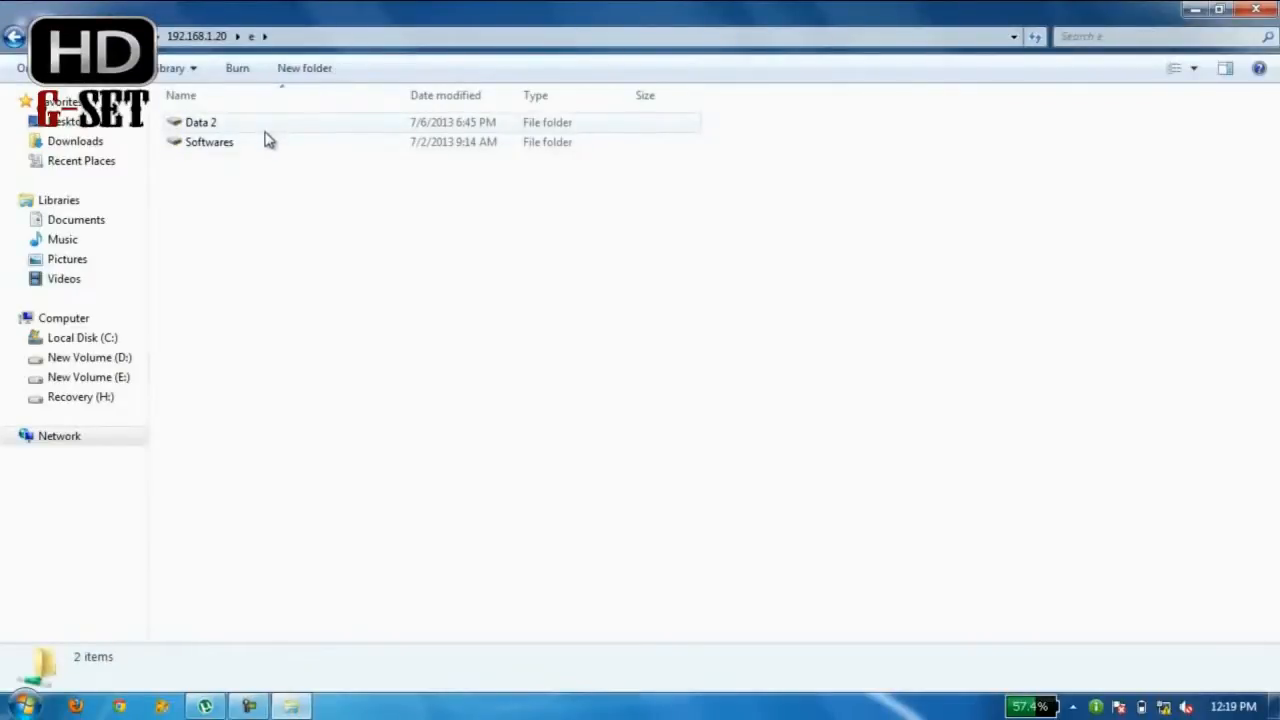
pyautogui.doubleClick(200, 122)
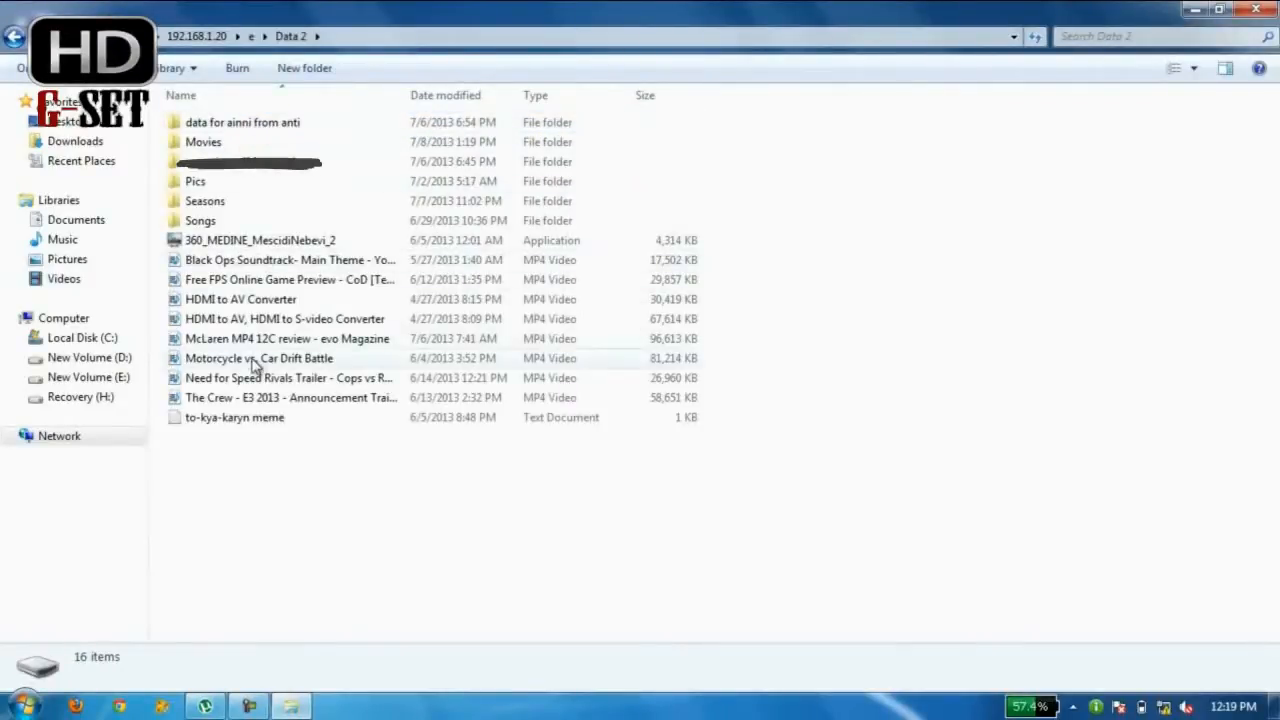
pyautogui.moveTo(285, 148)
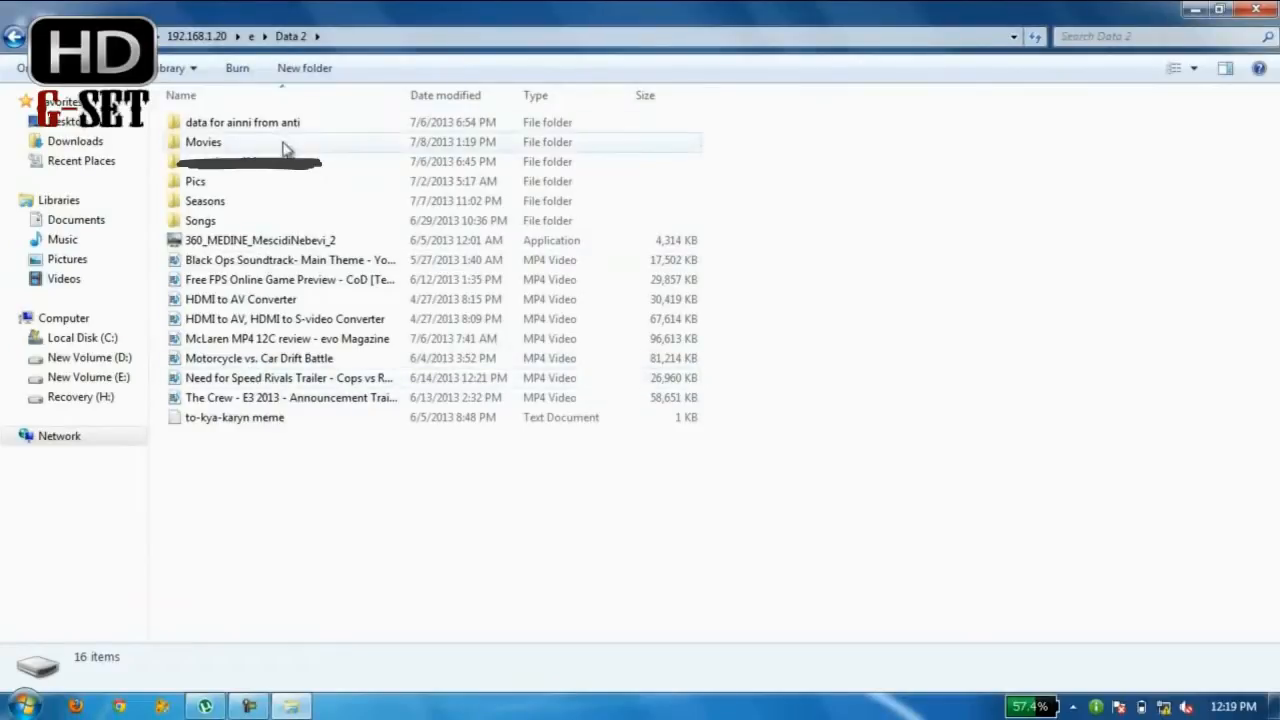
pyautogui.doubleClick(203, 141)
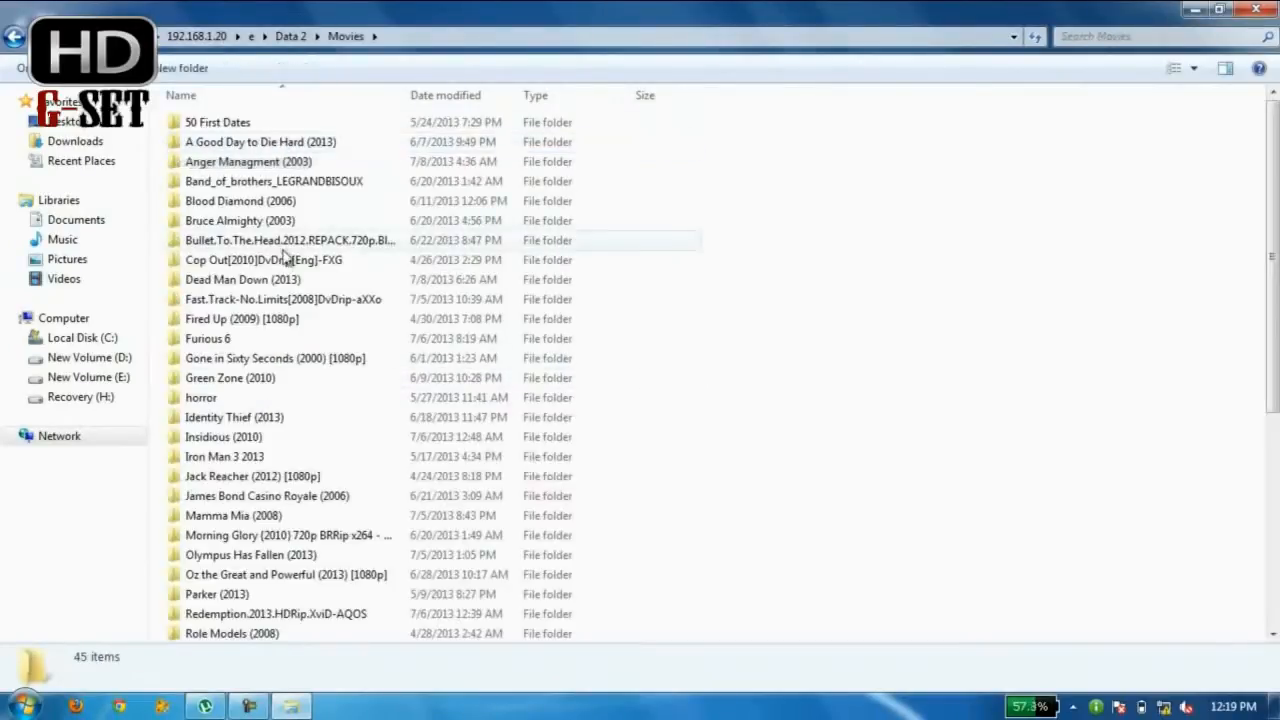
pyautogui.click(242, 318)
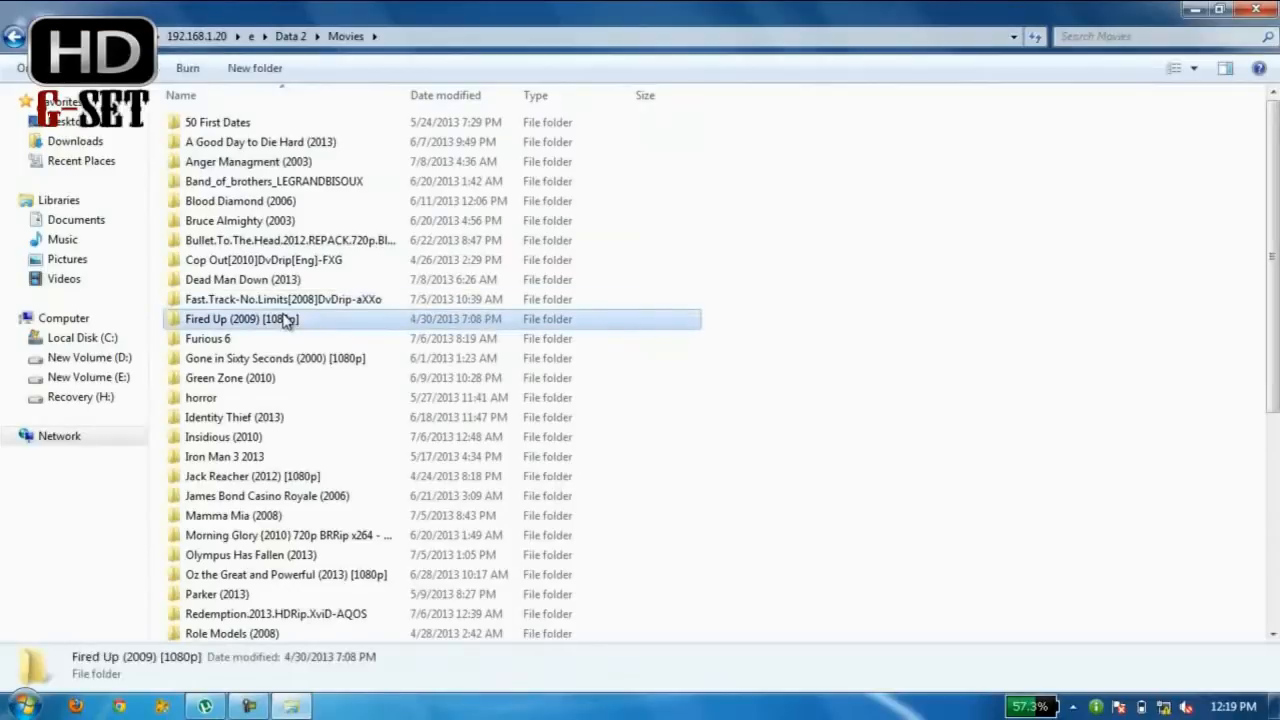
pyautogui.click(208, 338)
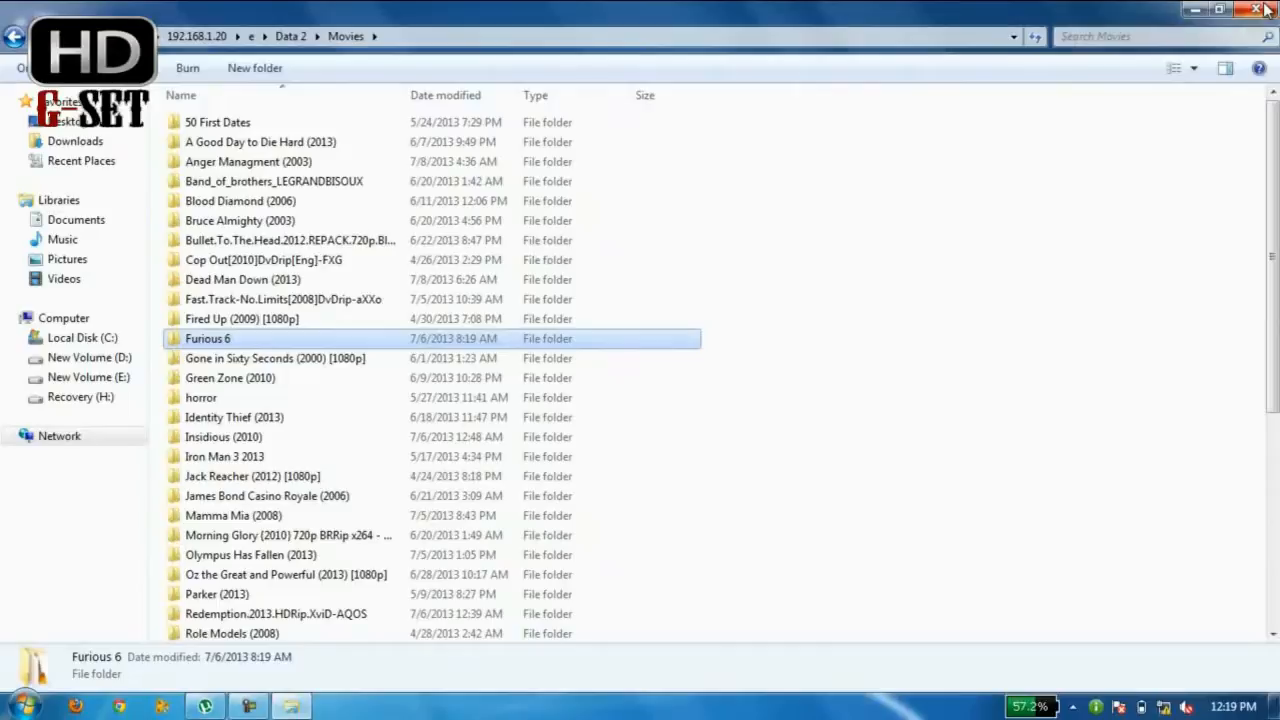
pyautogui.click(1258, 9)
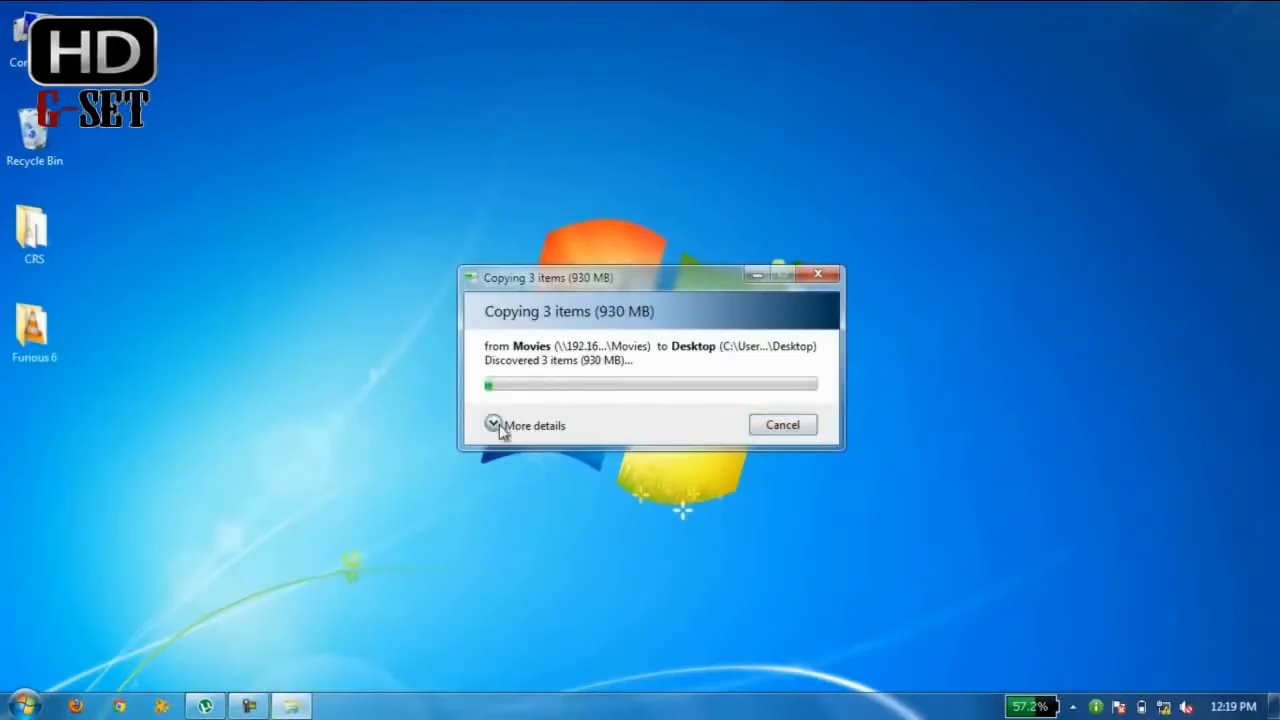
# - Expand the Copying dialog's More details for the Furious 6 transfer to the desktop
pyautogui.click(494, 425)
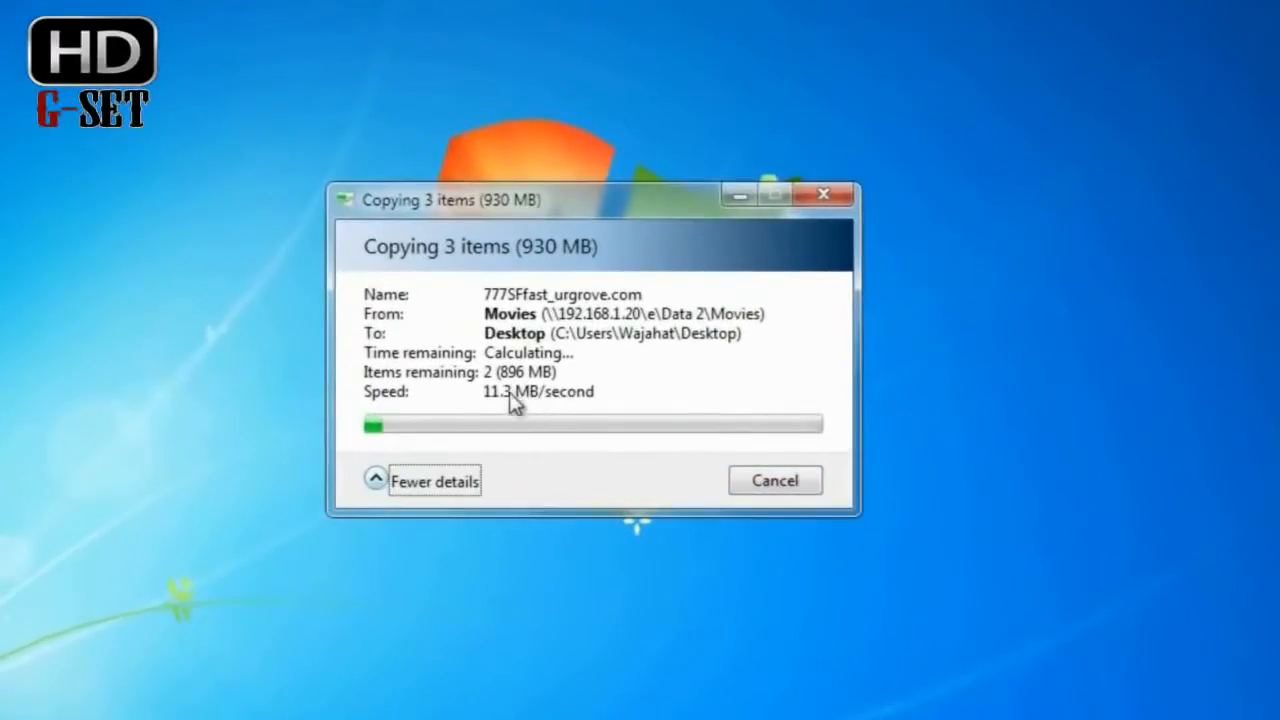